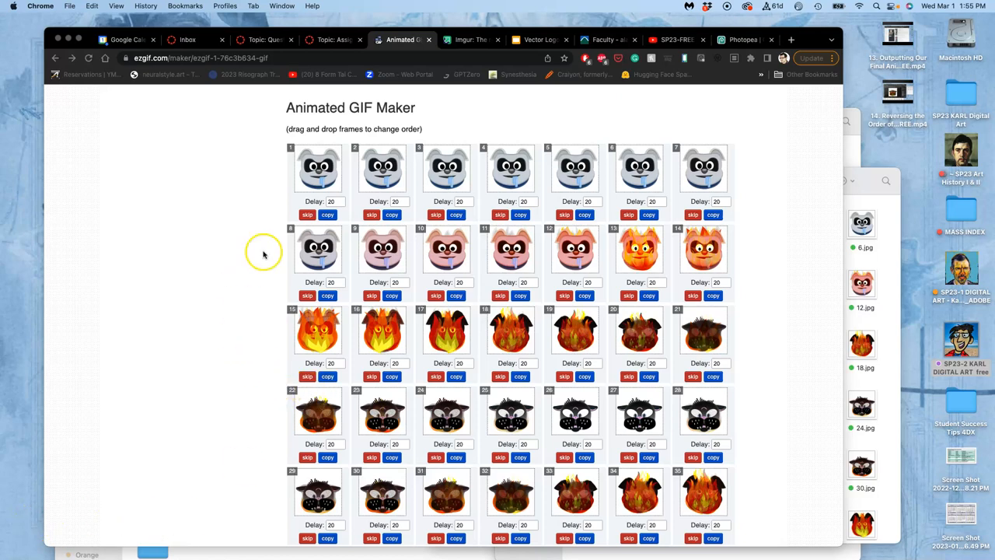
Step: Scroll through the ezgif frame grid and check the loop count setting
scroll("down", 3)
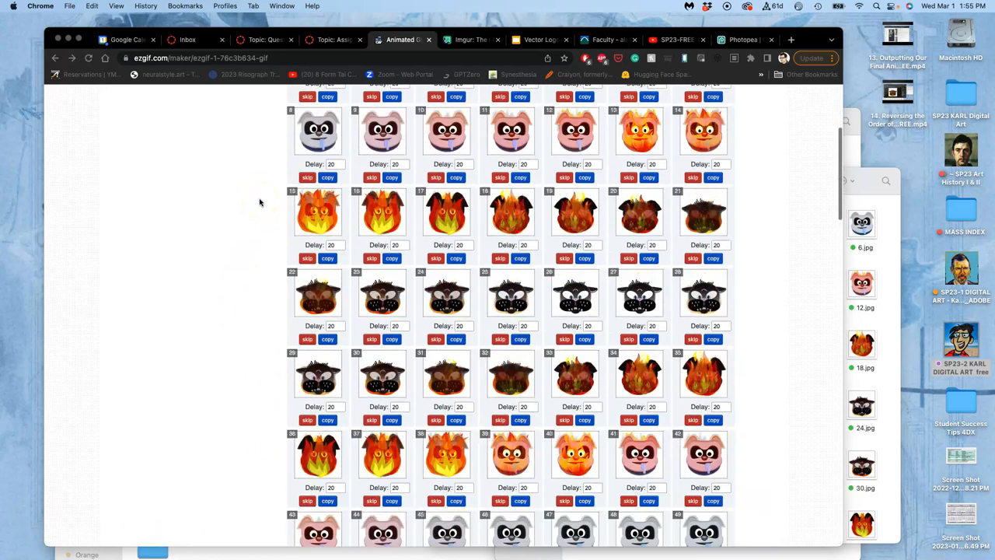
scroll("up", 3)
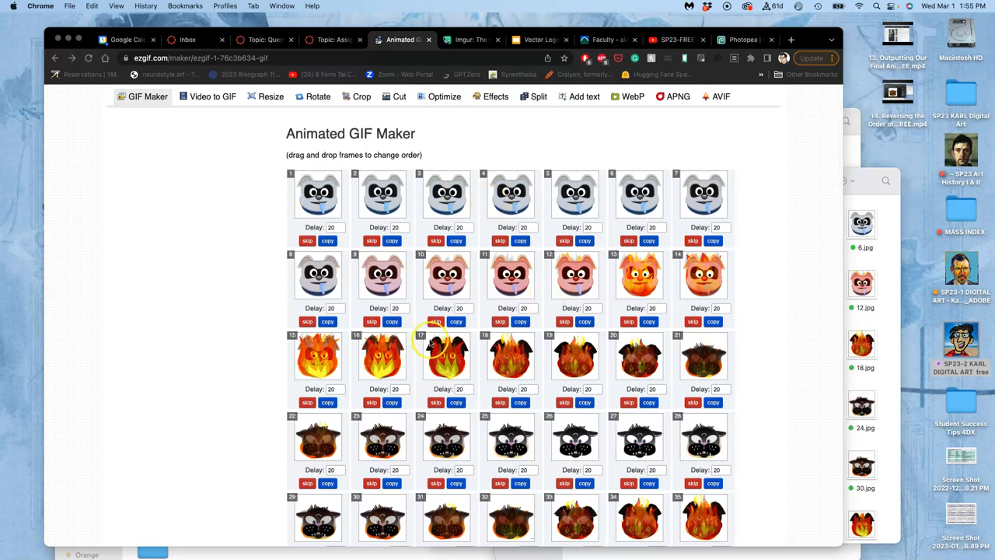
scroll("down", 3)
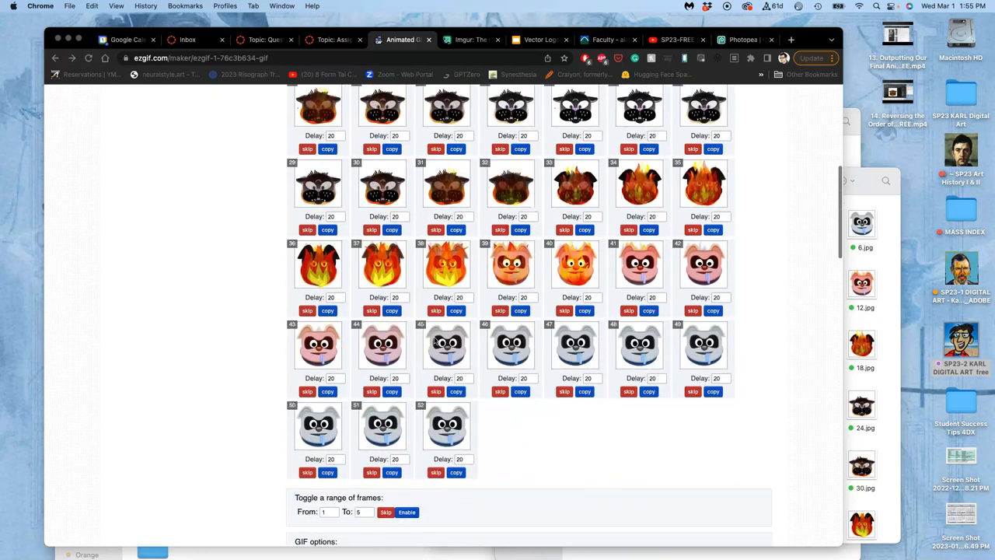
scroll("down", 3)
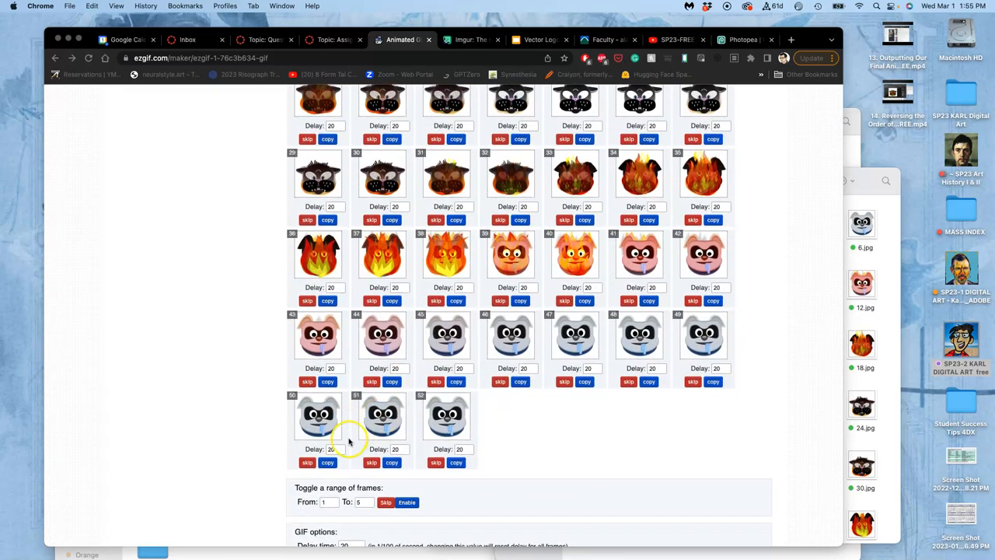
scroll("down", 3)
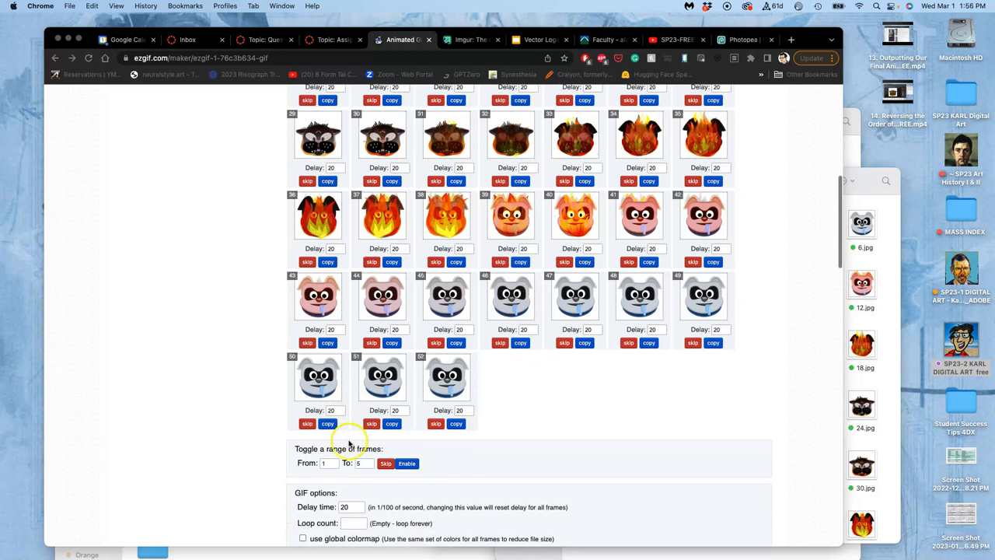
scroll("down", 3)
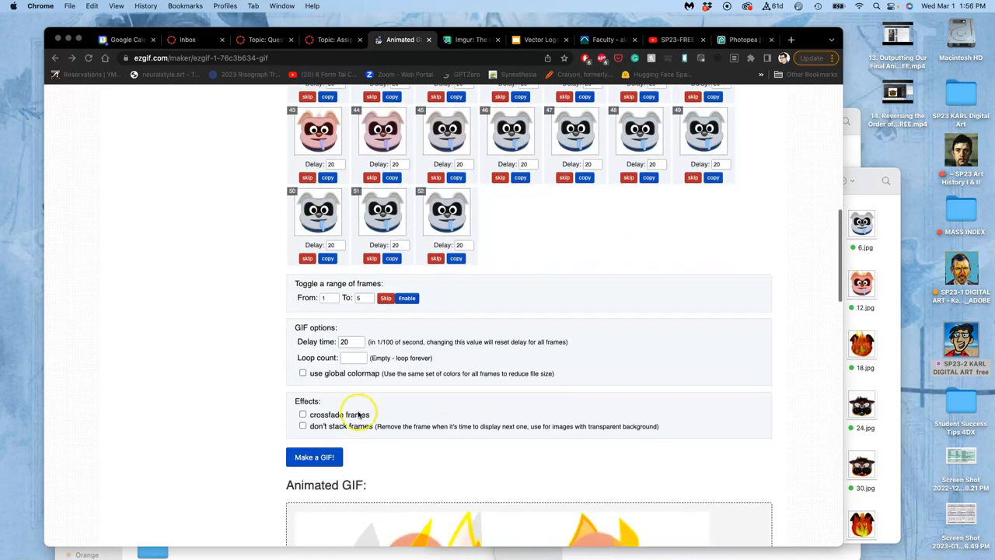
scroll("down", 3)
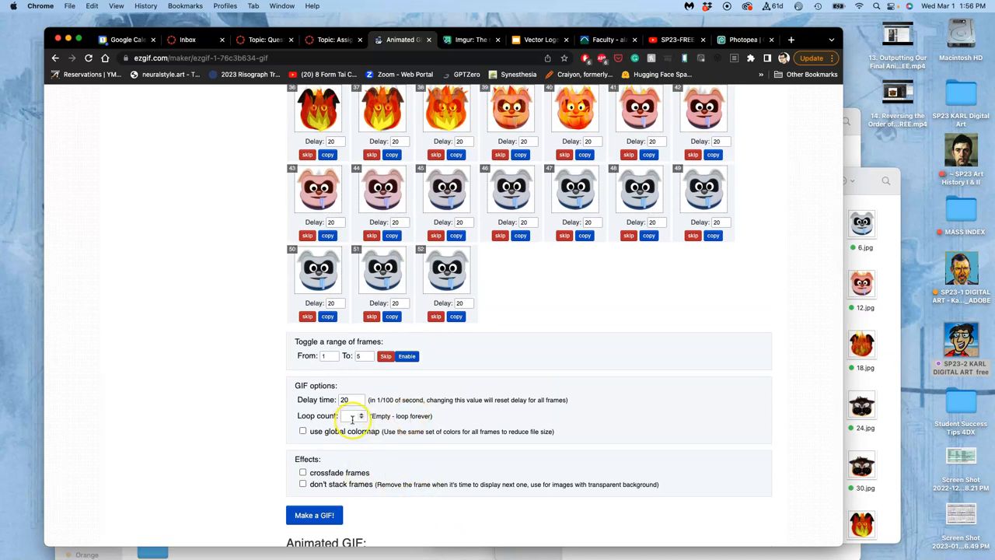
left_click(350, 416)
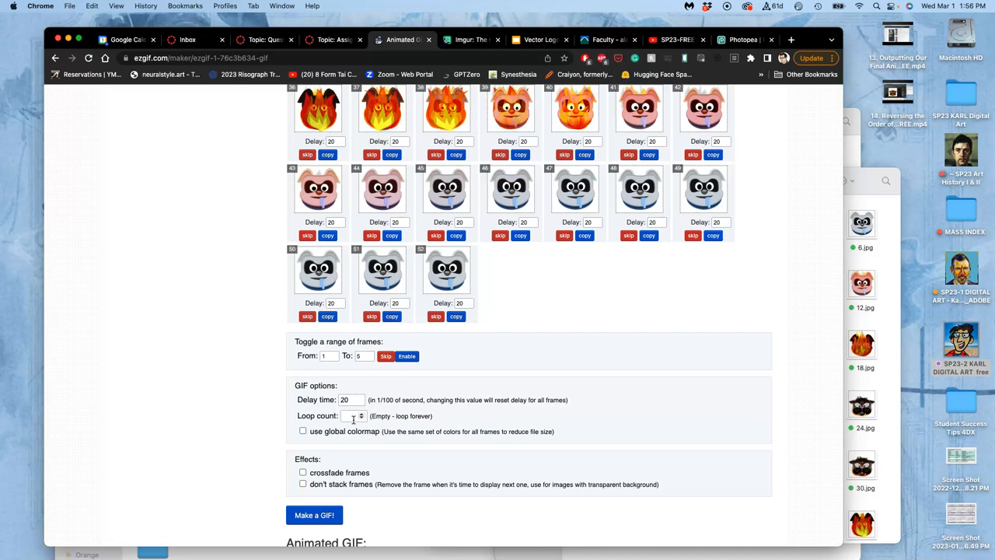
scroll("down", 3)
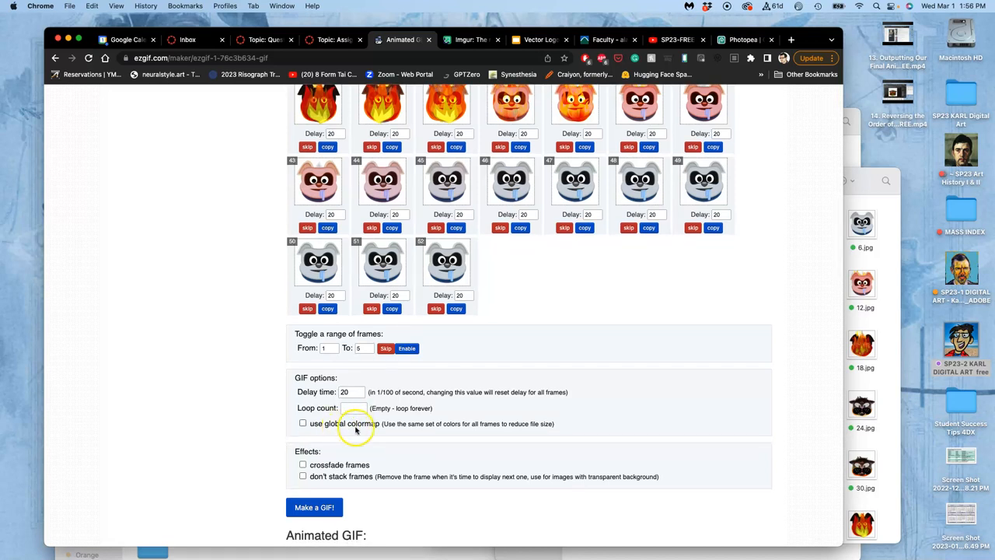
mouse_move(408, 434)
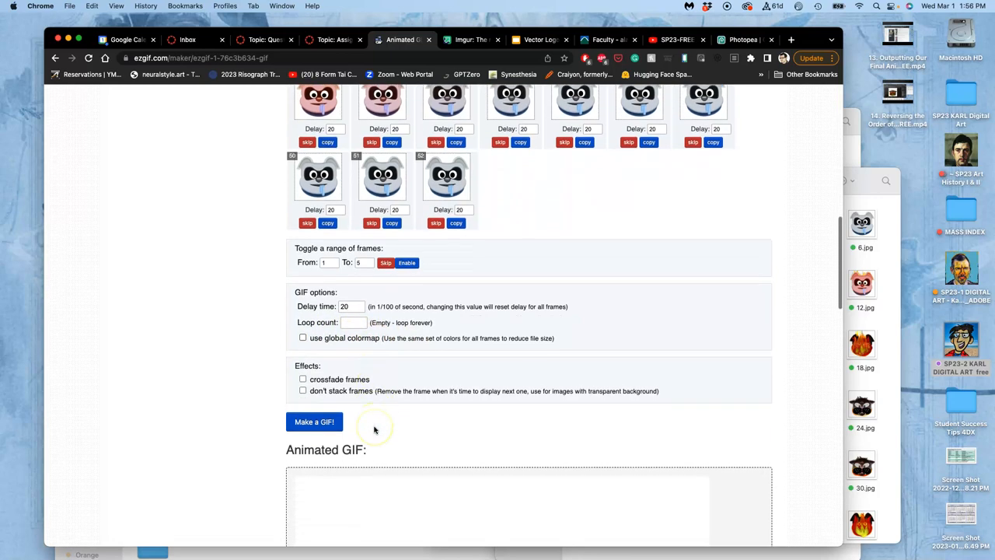
scroll("down", 3)
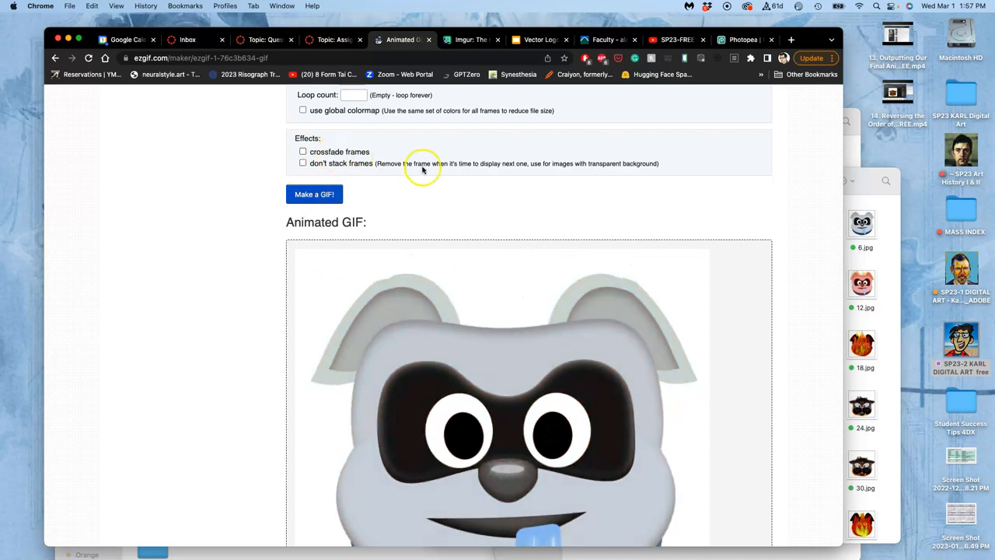
scroll("down", 3)
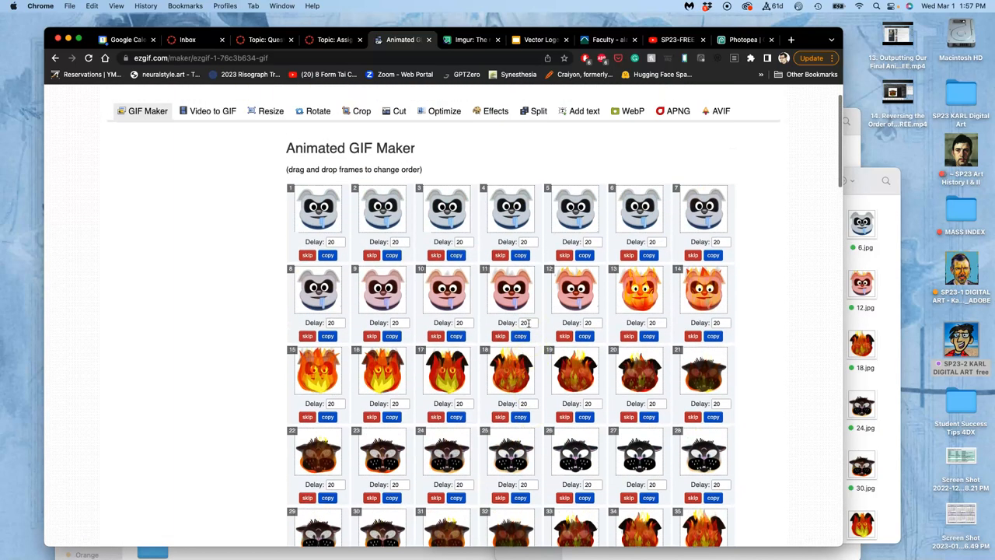
Step: Set the delay to 30 for frames 1–5 and 25 for frame 6
left_click(332, 242)
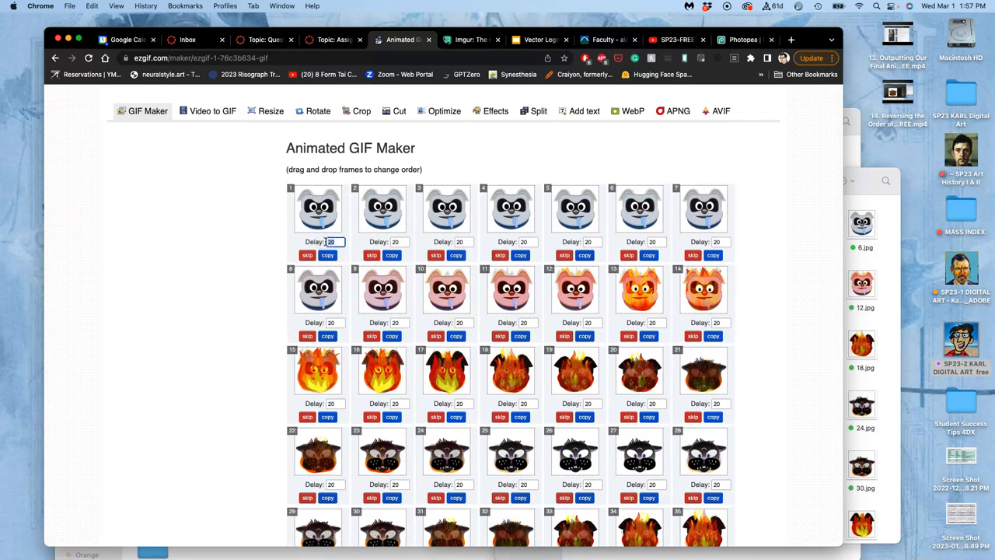
type("30")
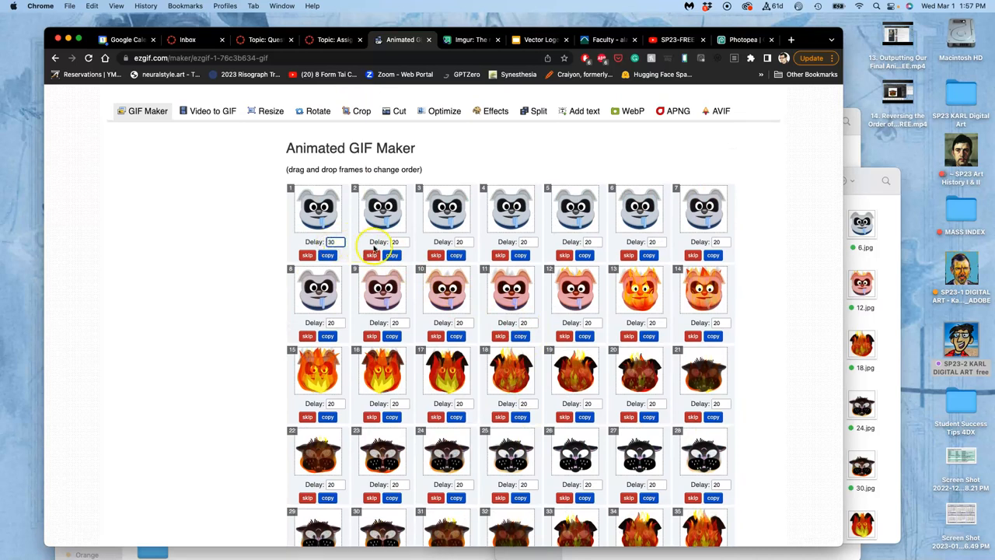
left_click(395, 242)
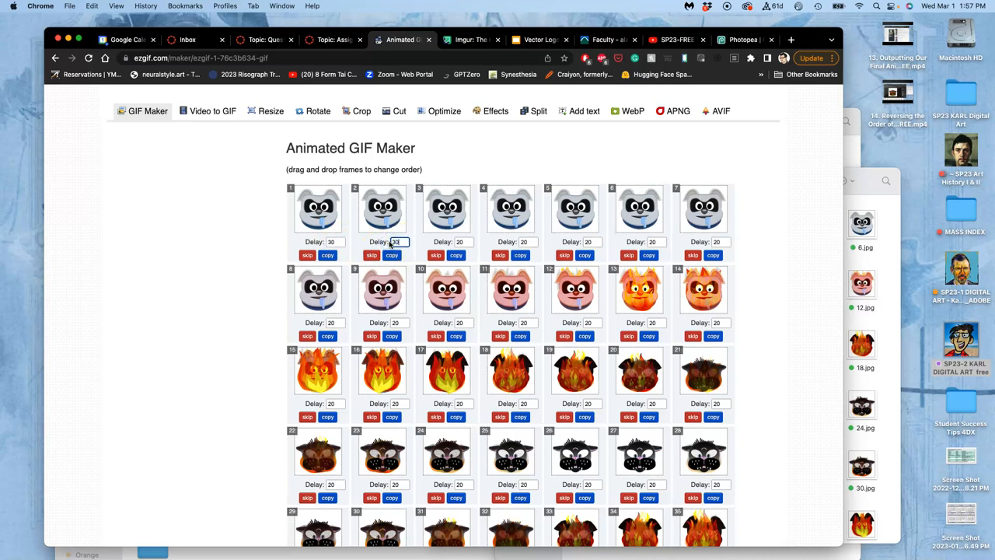
left_click(458, 242)
type("30")
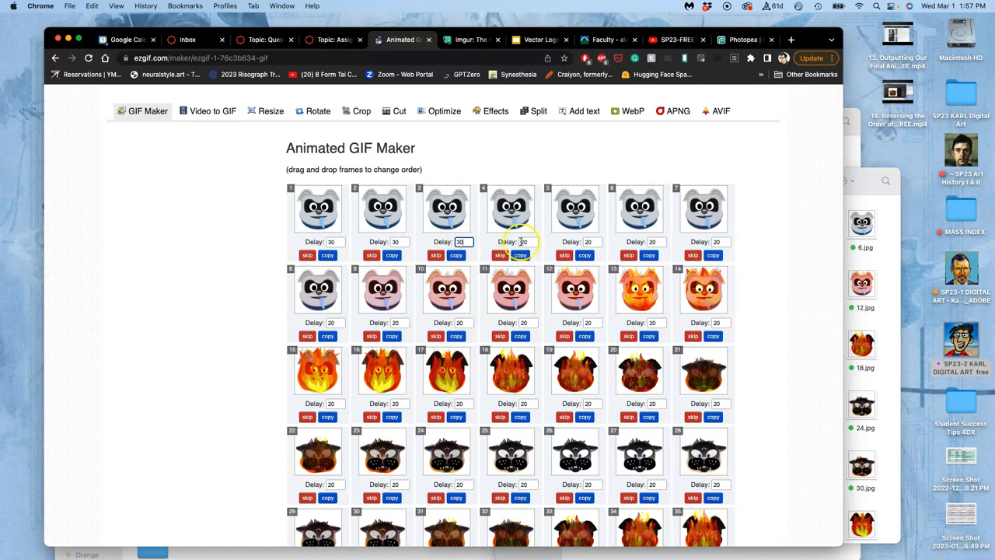
left_click(523, 241)
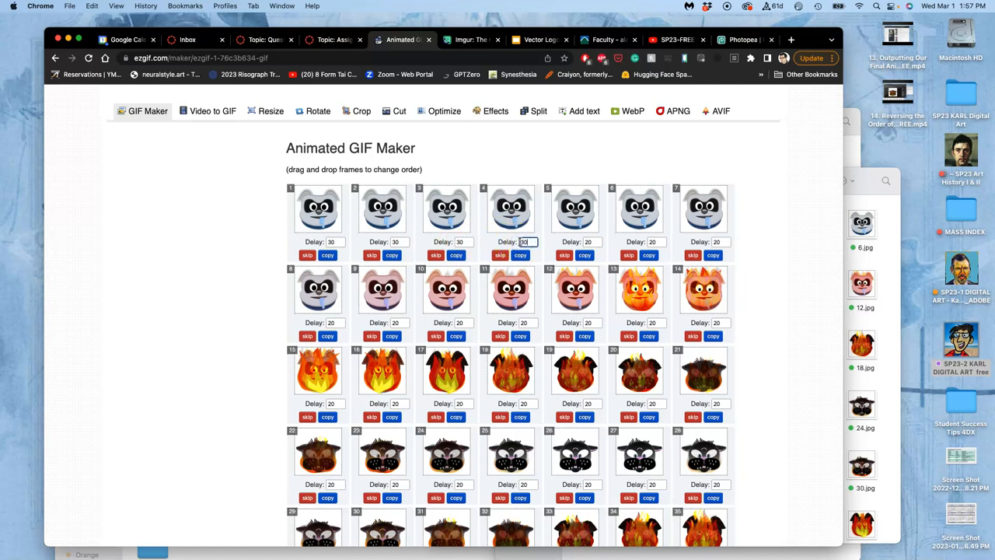
left_click(587, 241)
type("30")
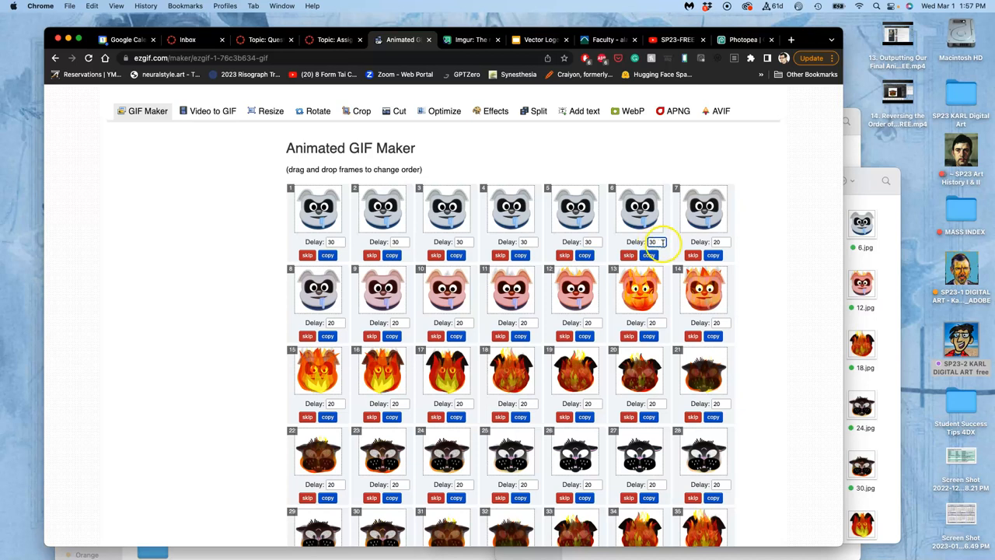
left_click(653, 242)
type("25")
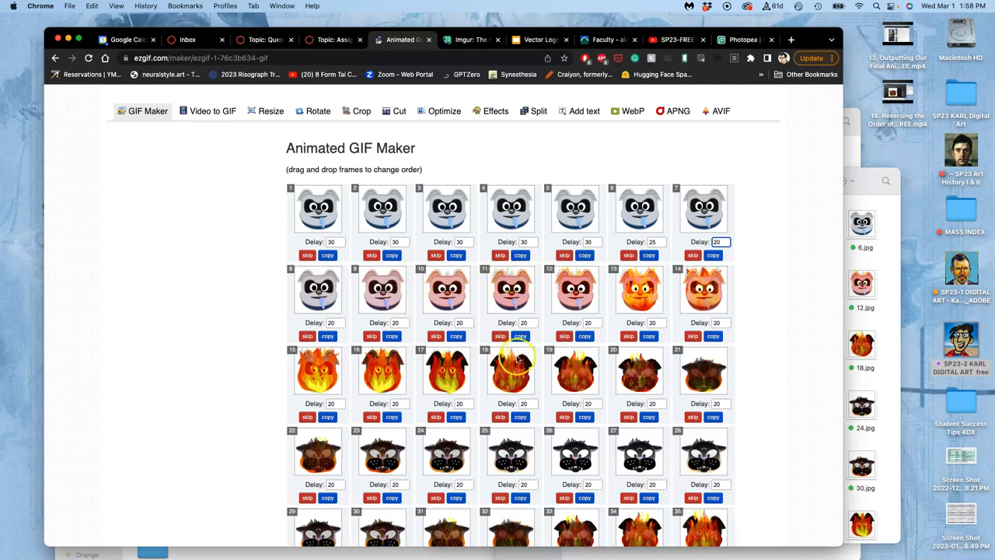
Step: Ease out the closing frames: 48 at 25, 49–50 at 30, 51 at 40, 52 at 10
scroll("down", 3)
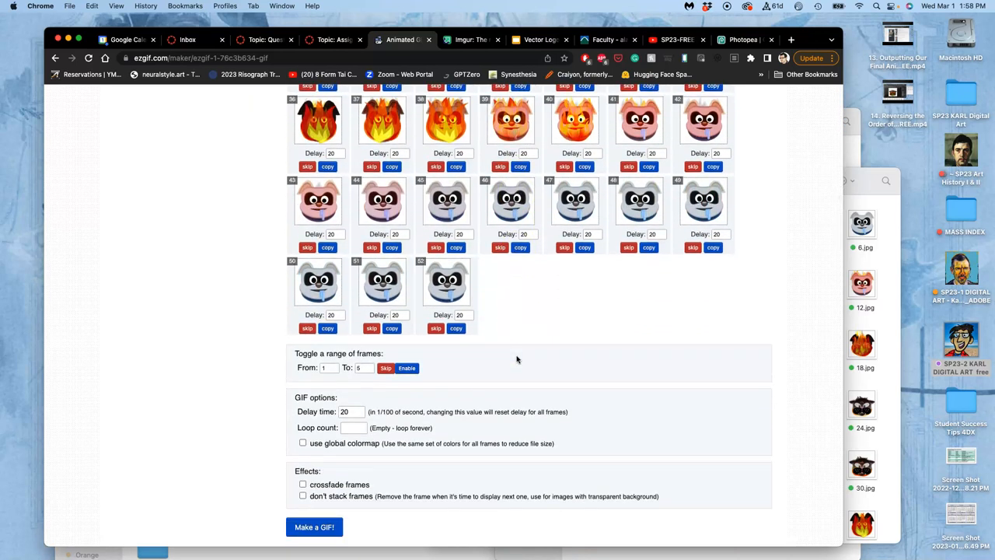
left_click(461, 315)
type("30")
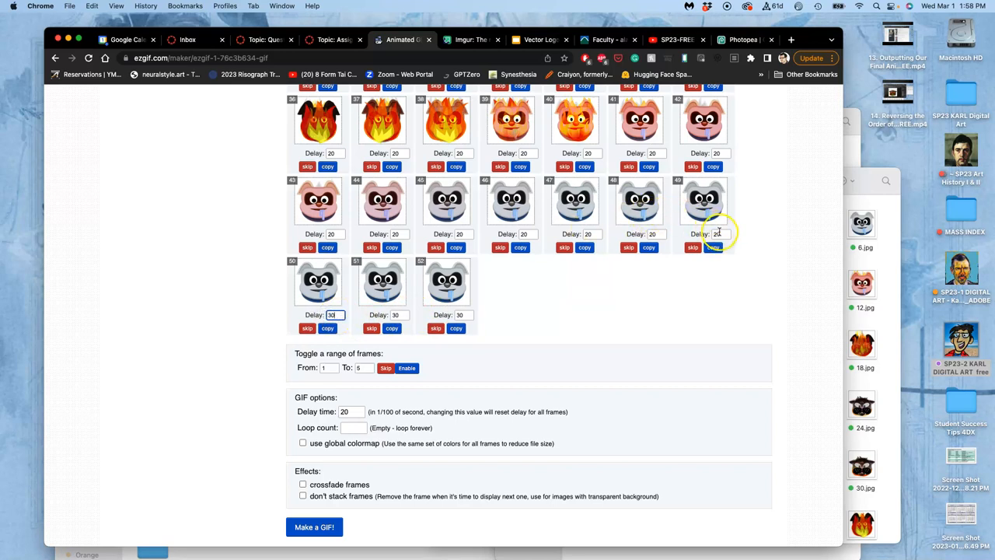
left_click(715, 235)
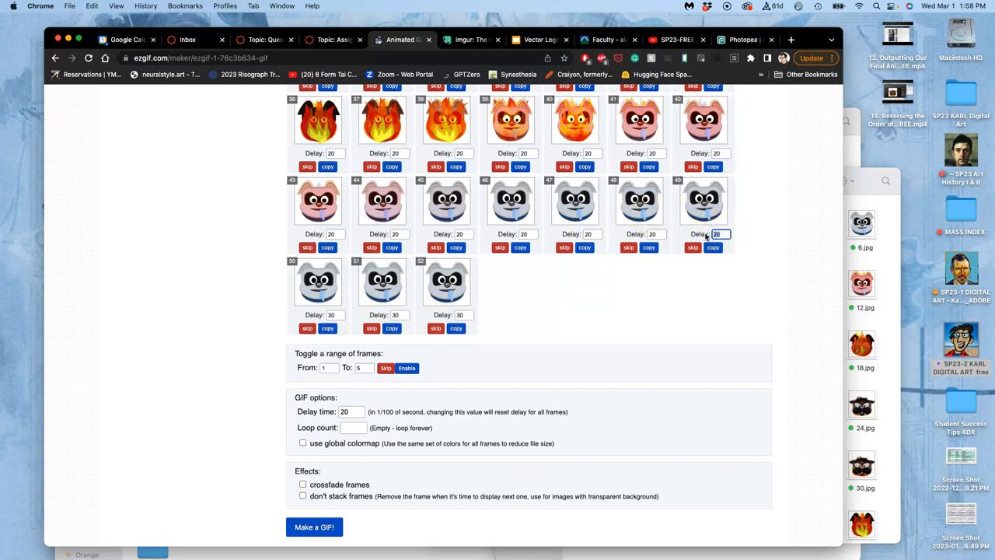
type("30")
left_click(657, 234)
type("25")
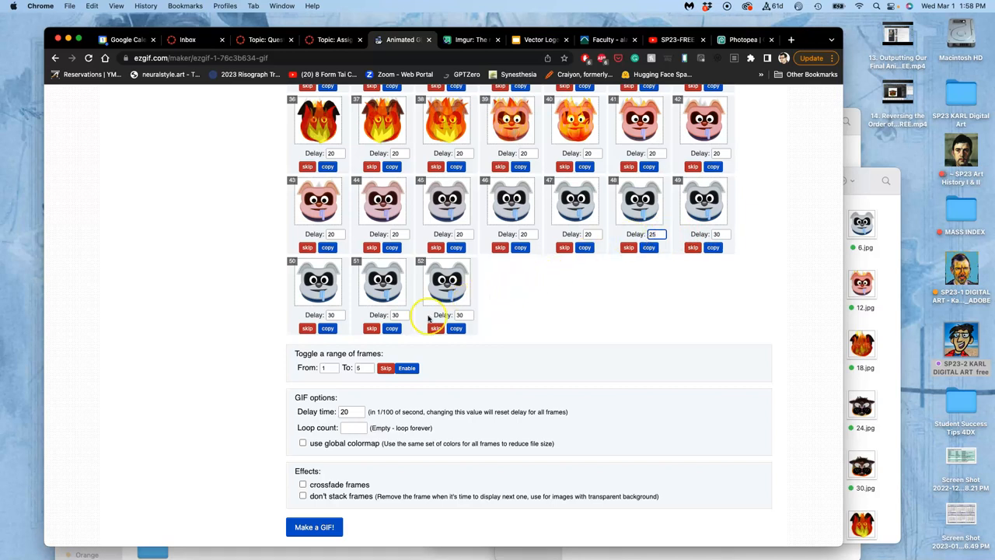
left_click(395, 315)
type("40")
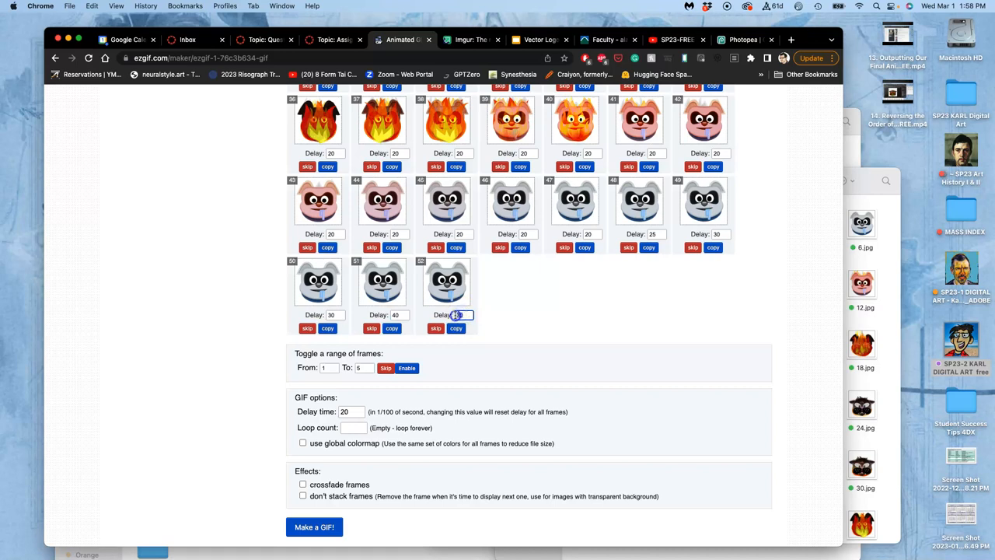
left_click(461, 315)
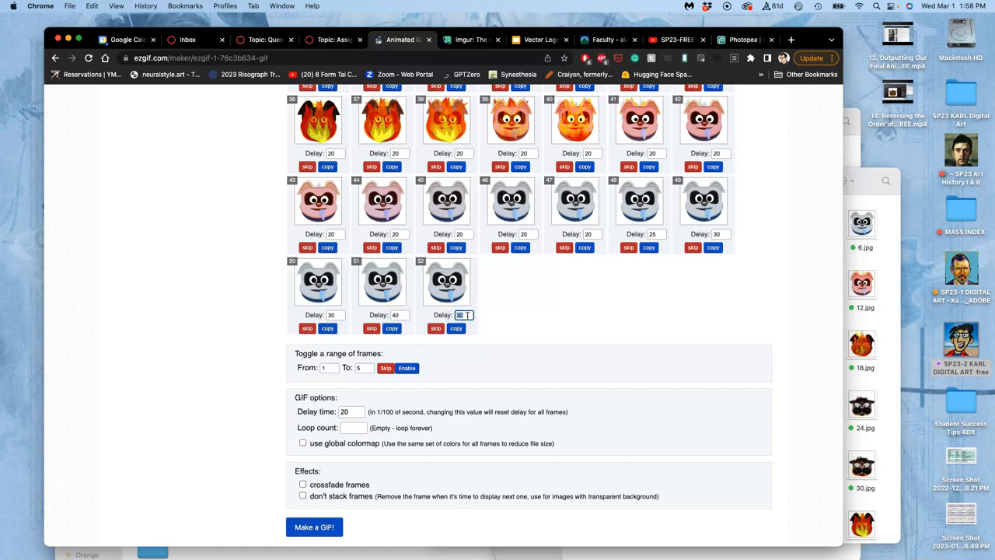
scroll("up", 3)
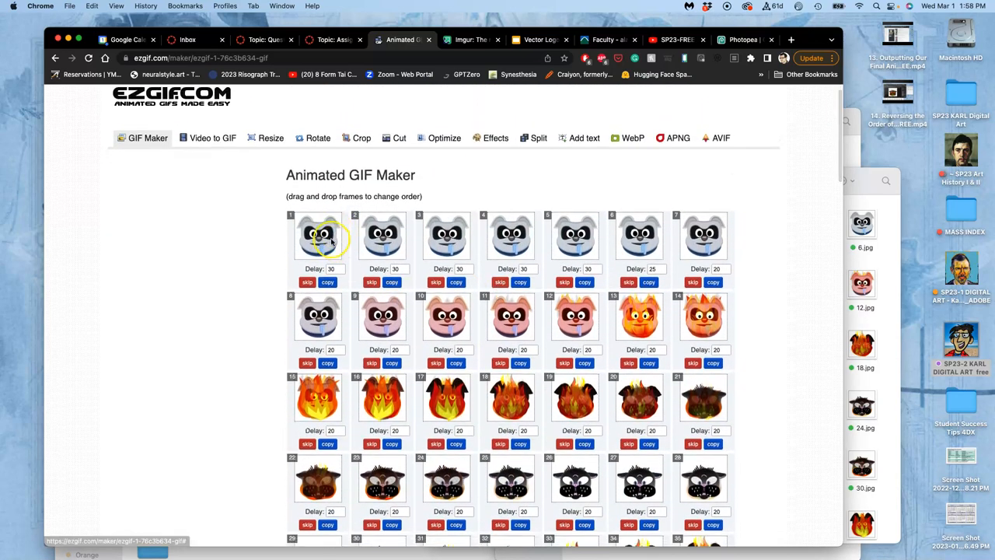
scroll("down", 3)
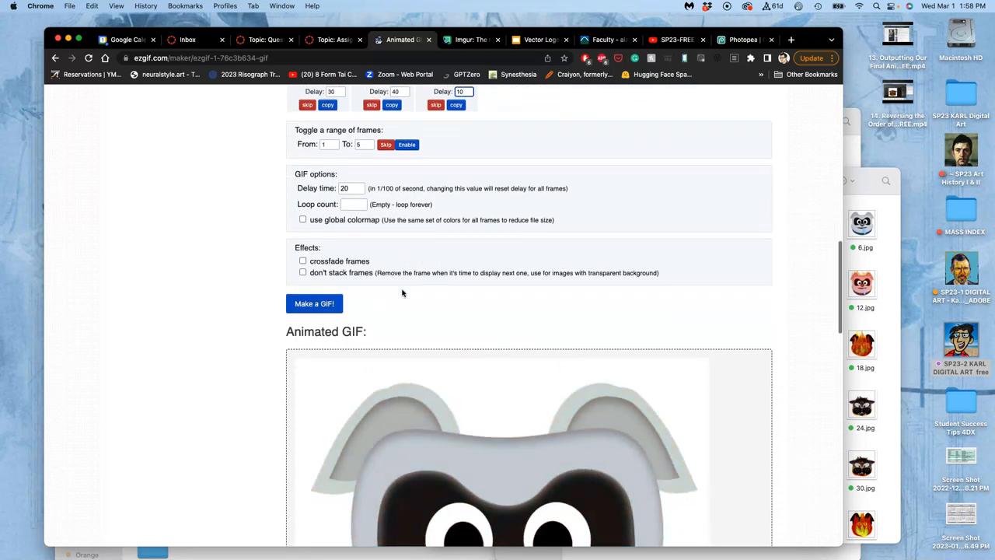
Step: Make the GIF and confirm its info: 52 frames, 800×800, 6.35 MiB
left_click(314, 304)
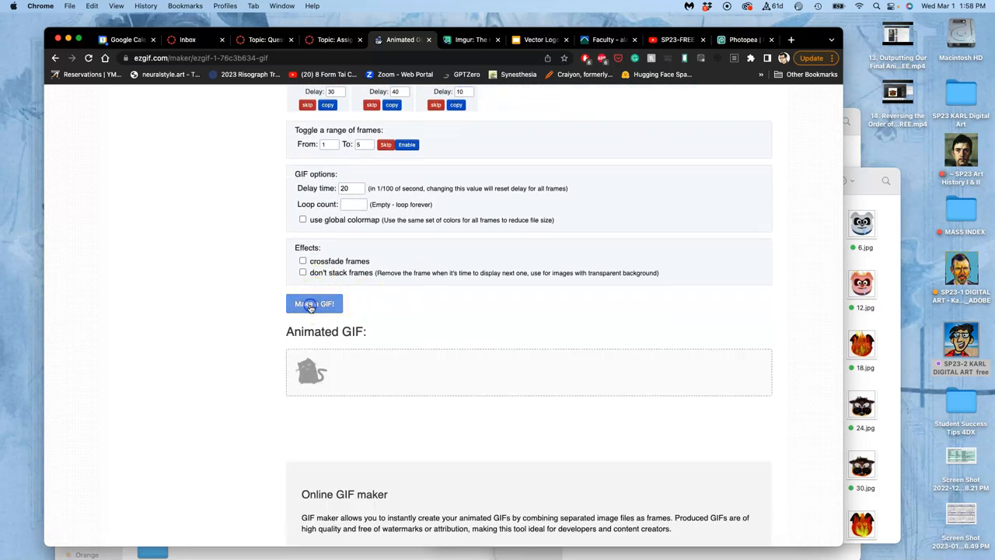
left_click(314, 303)
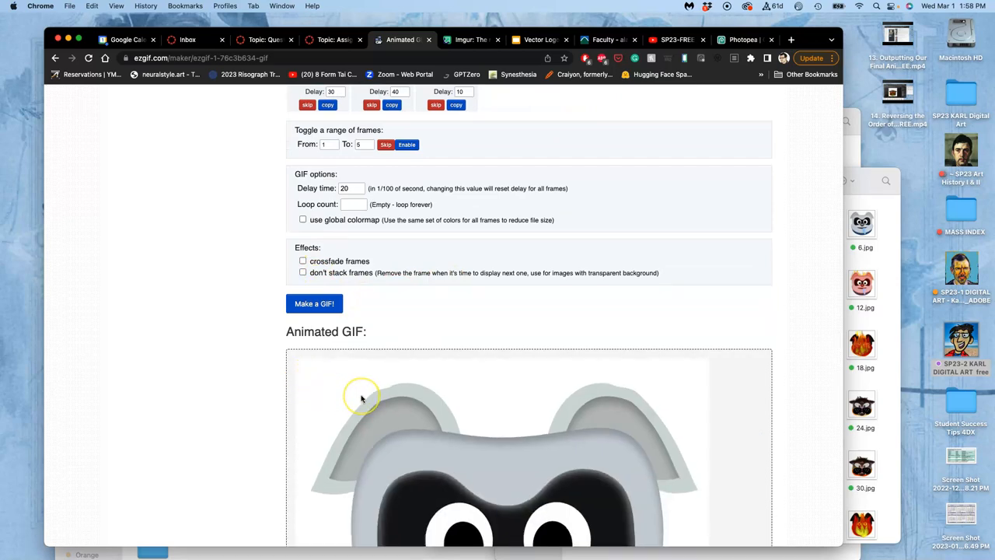
scroll("down", 3)
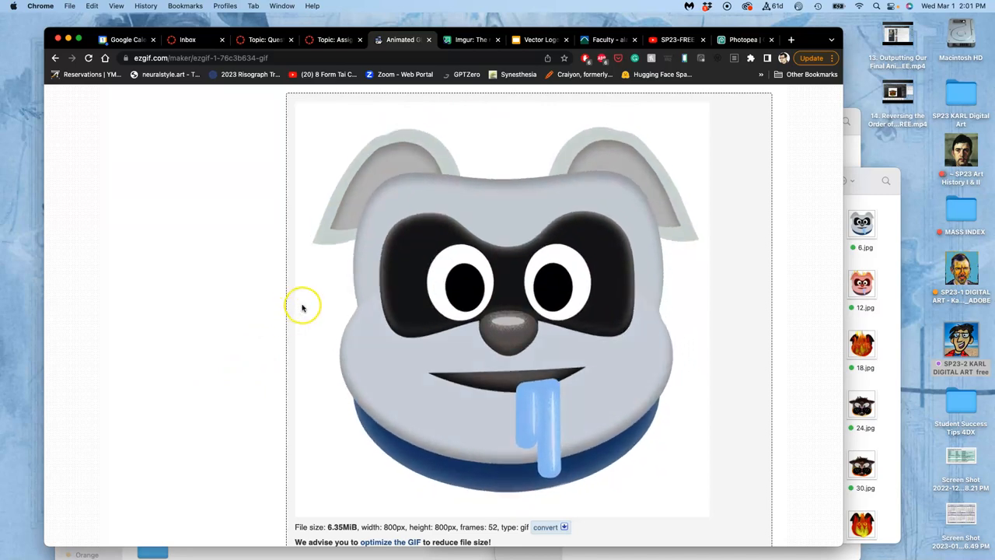
scroll("down", 3)
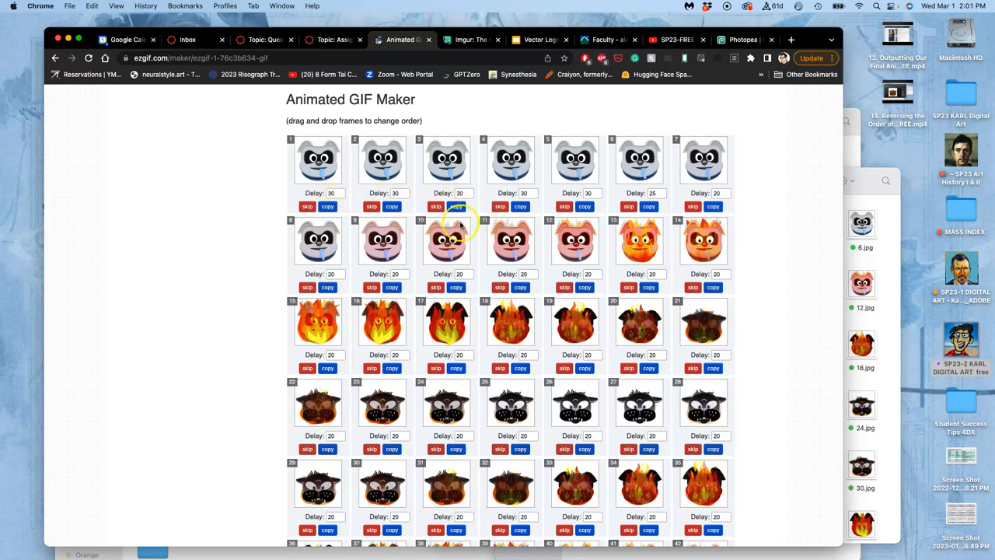
Step: Set the global Delay time to 26, resetting all 52 frames, and regenerate
scroll("down", 3)
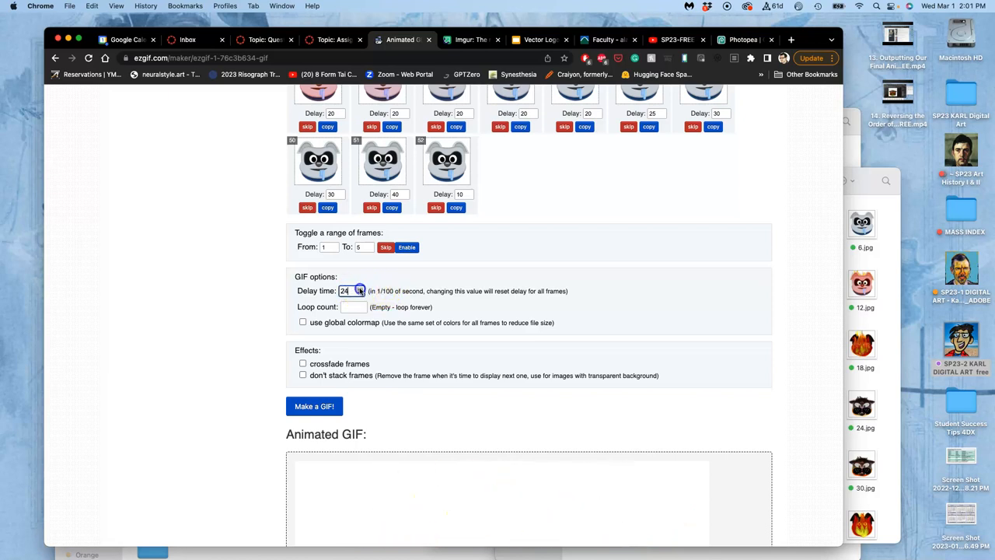
left_click(358, 288)
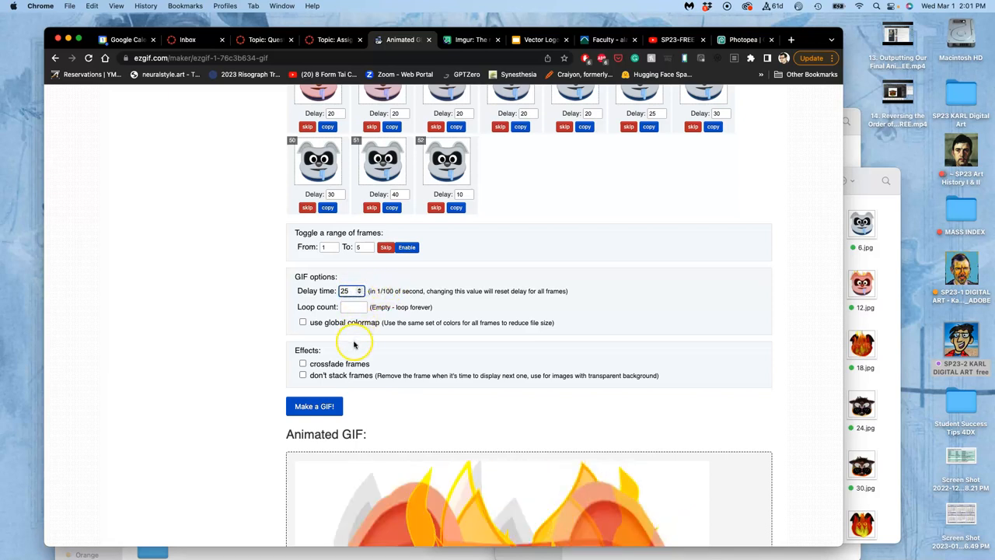
left_click(314, 405)
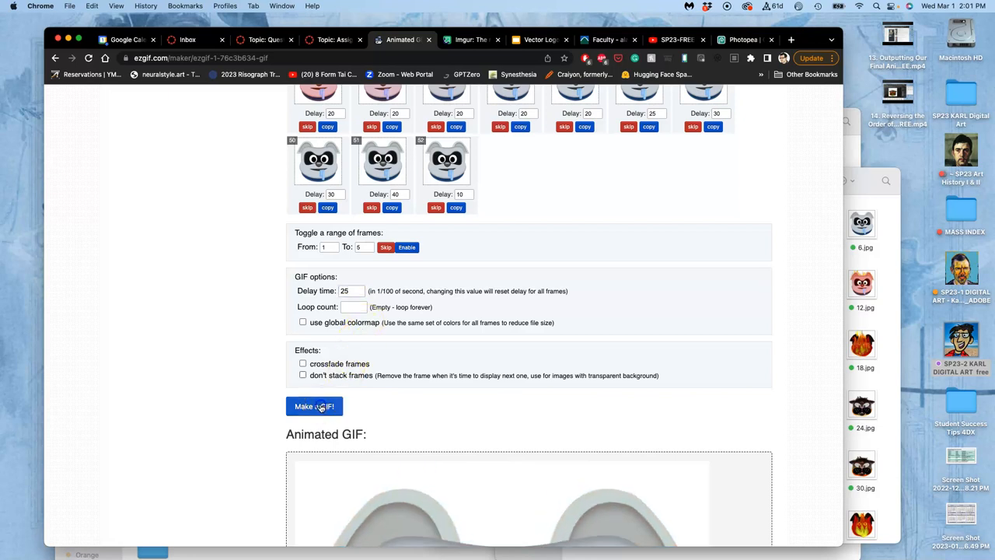
left_click(314, 406)
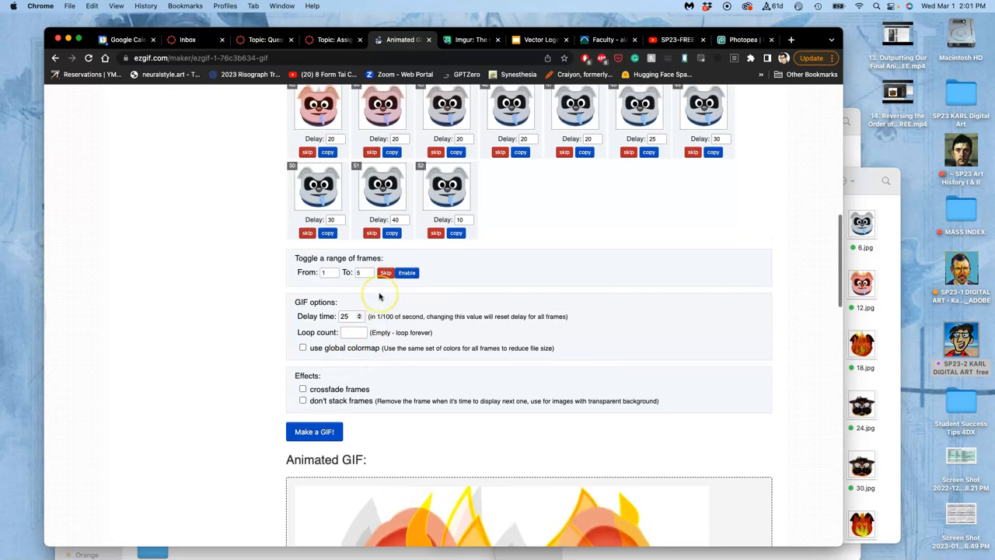
scroll("down", 3)
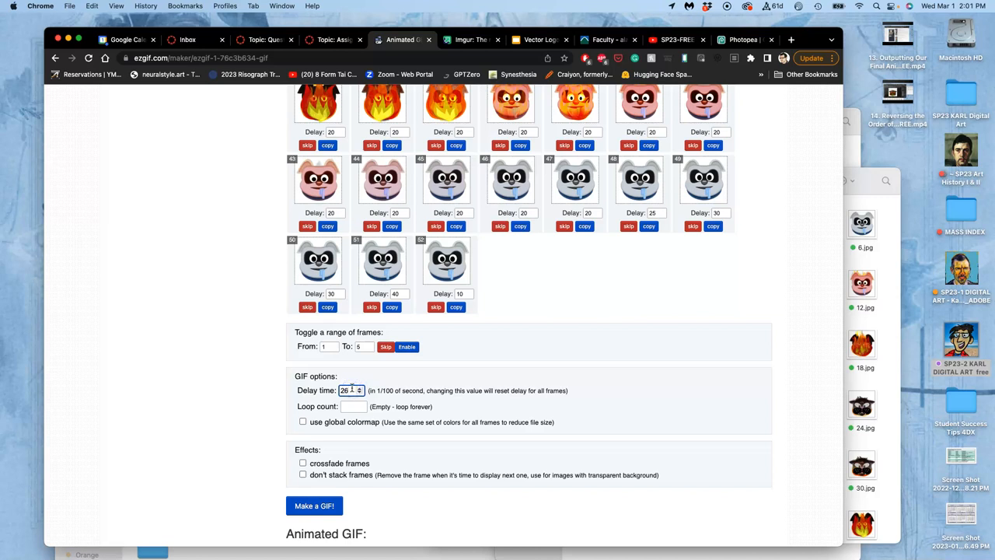
type("26")
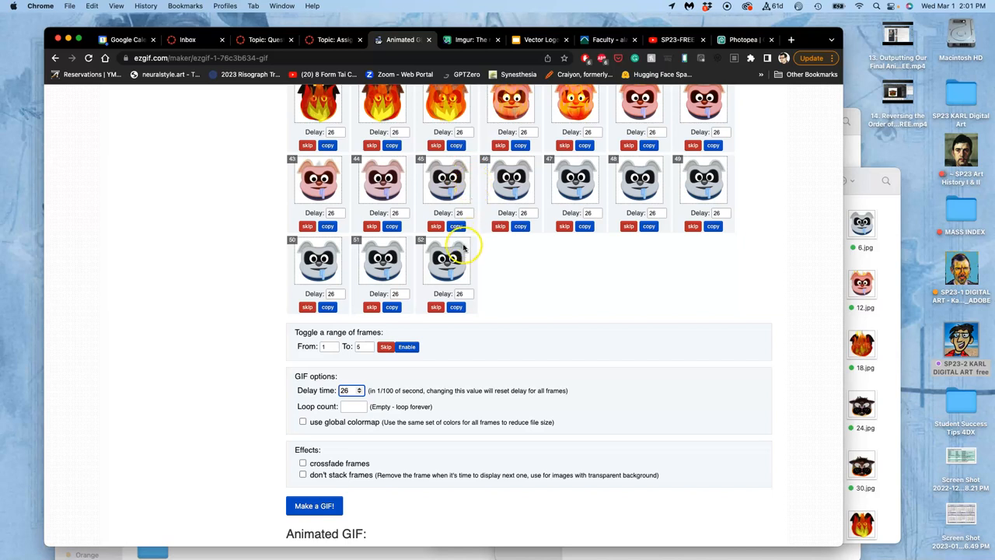
Step: Enter delay 35 for frames 48 and 1, and retune frames 2 and 5 (30)
left_click(459, 294)
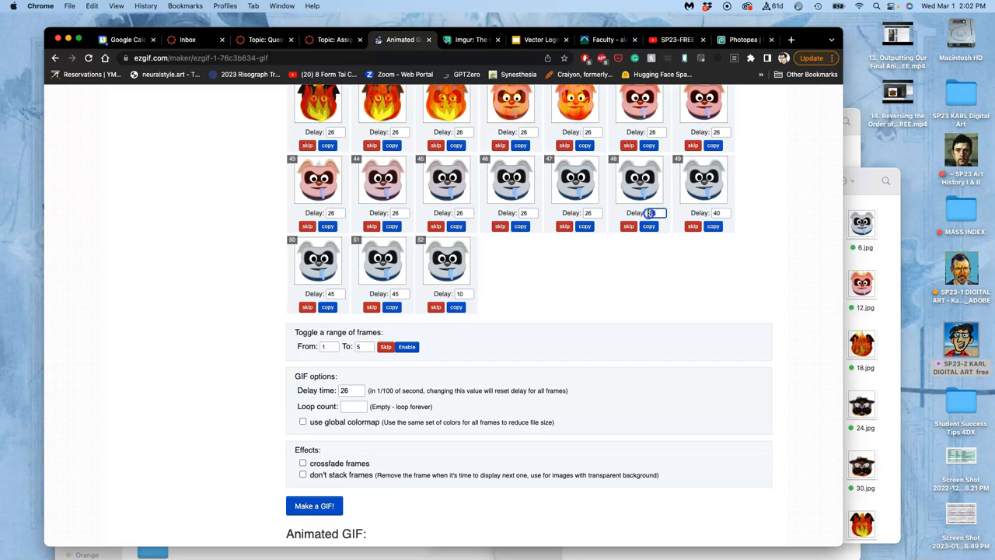
type("35")
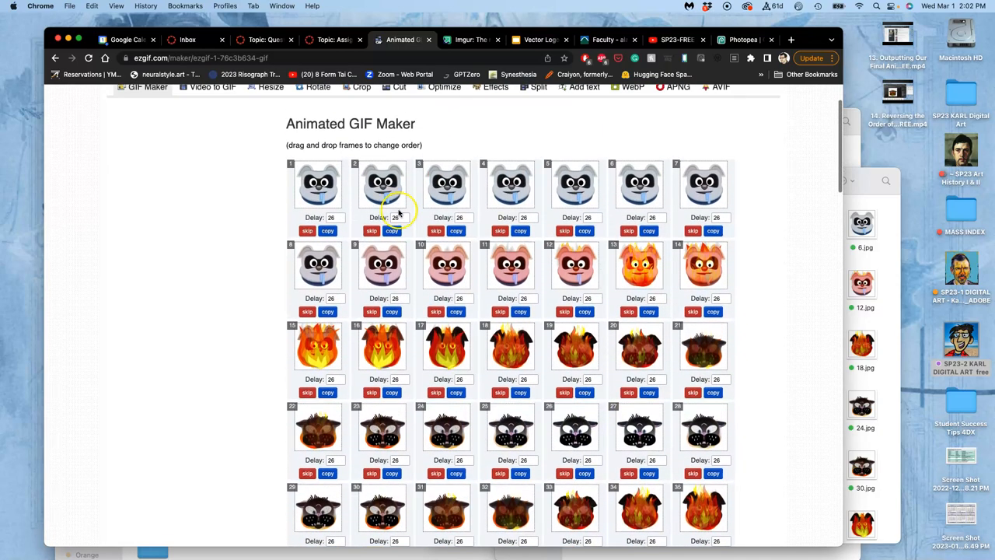
left_click(332, 217)
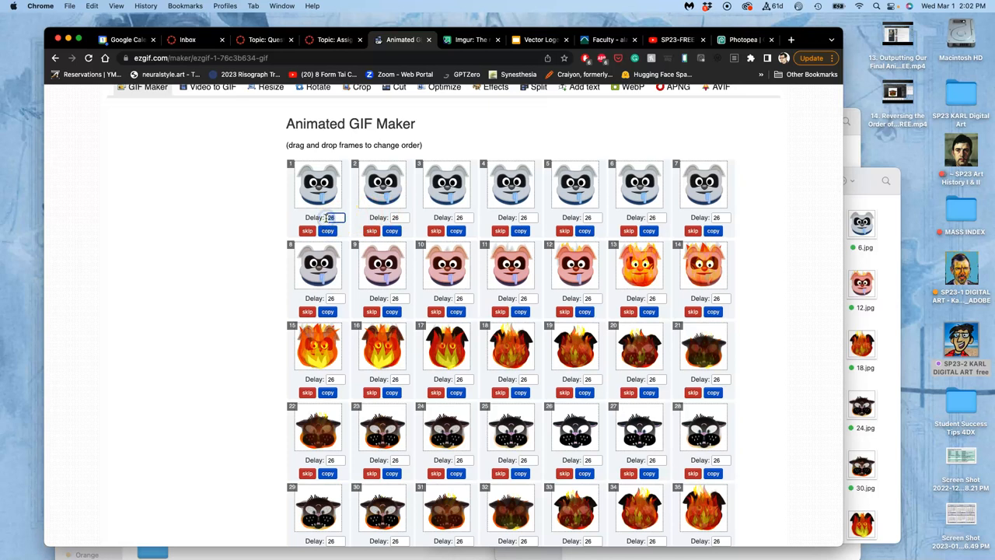
type("35")
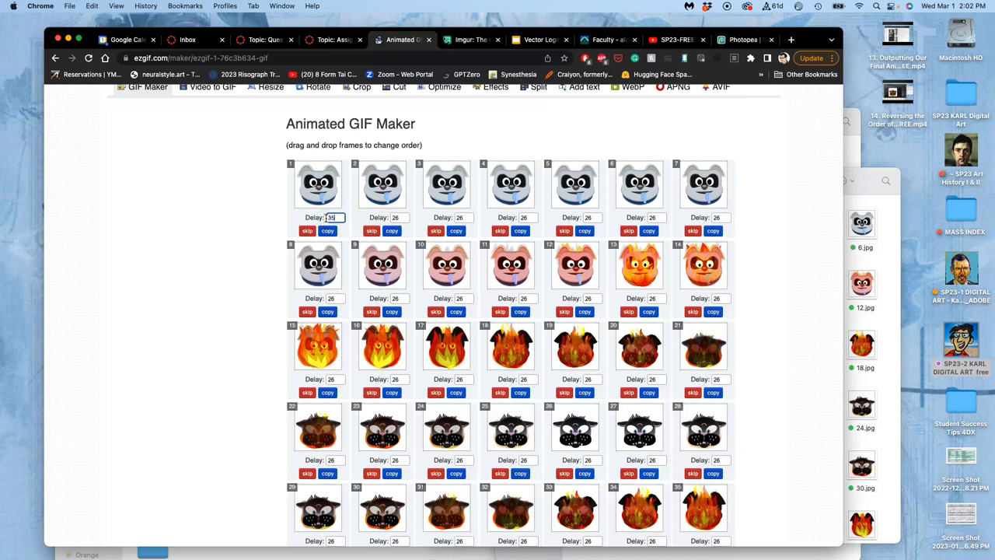
left_click(395, 217)
type("40")
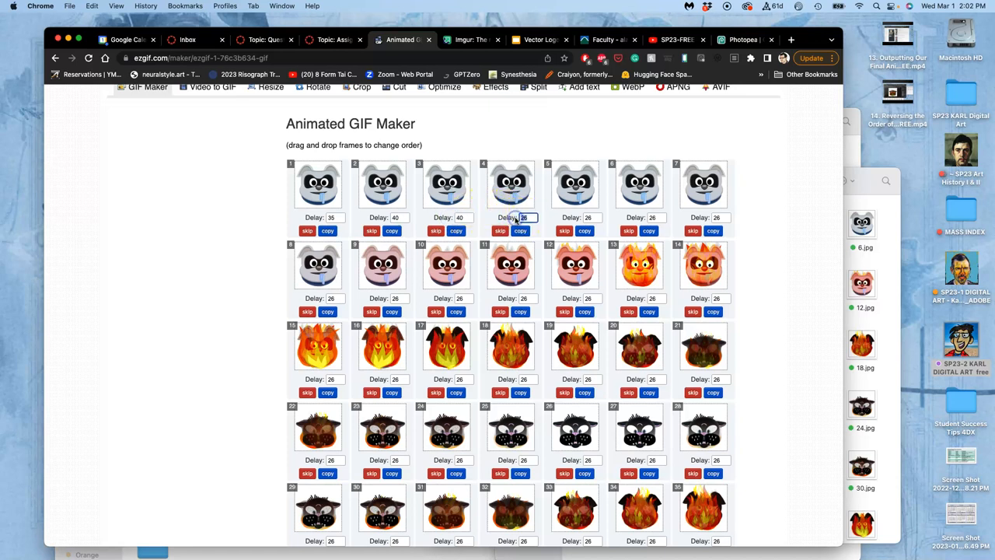
type("3")
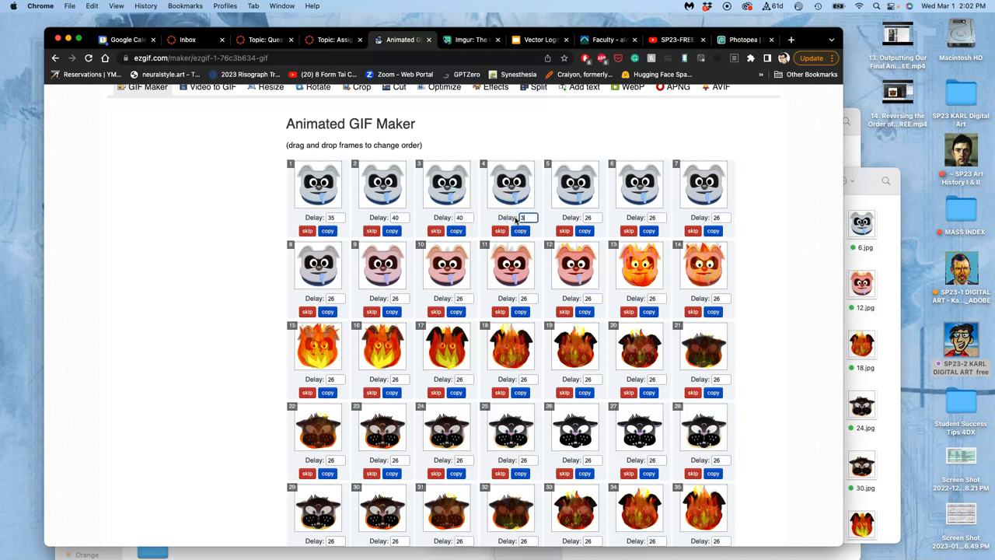
left_click(589, 217)
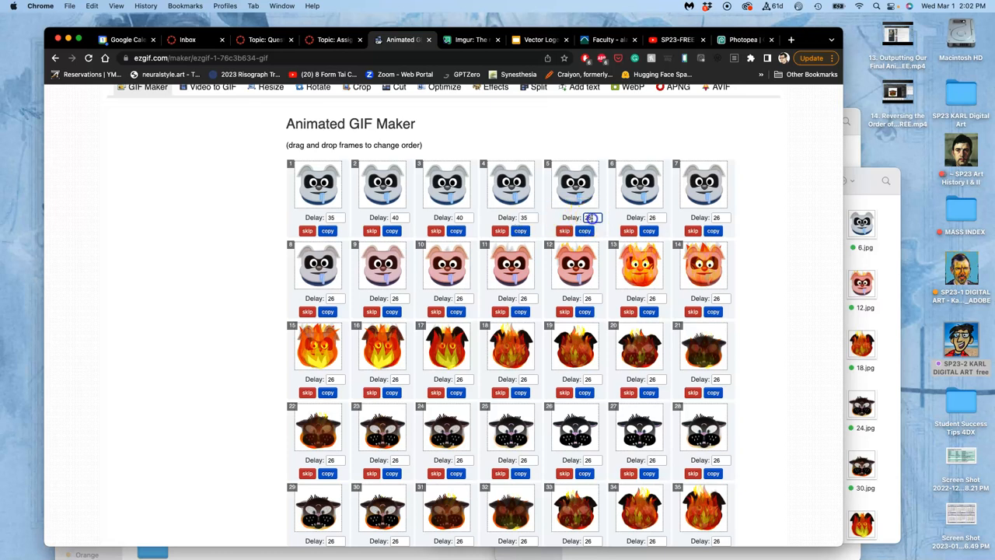
type("30")
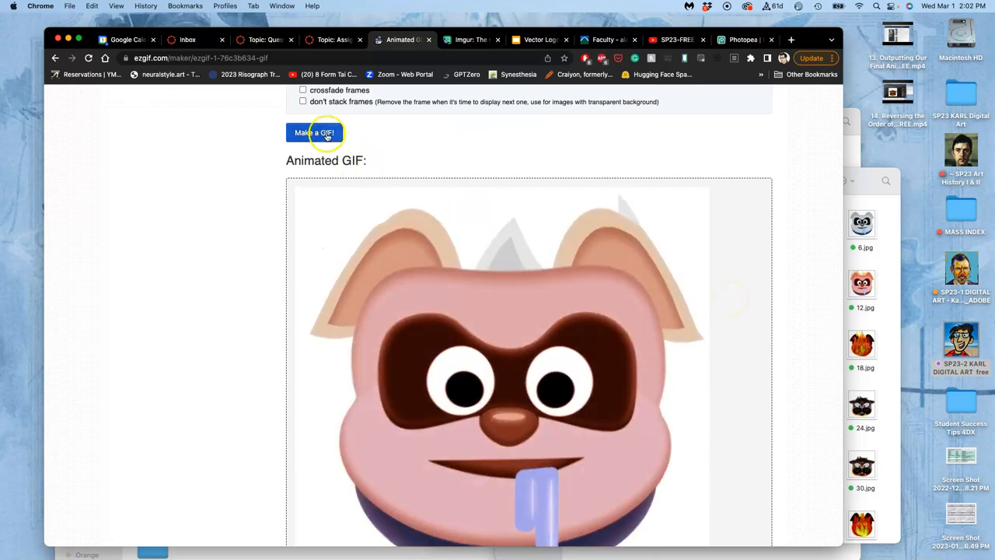
Step: Regenerate the GIF using the tweaked opening and closing frame delays
left_click(314, 132)
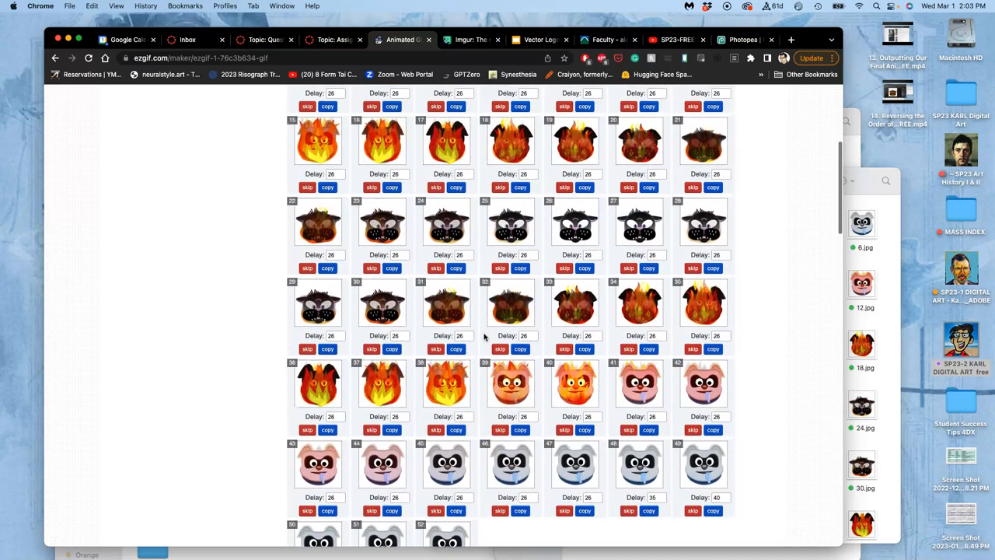
Step: Hold frames 26 and 27 at delay 40 and rebuild the 52-frame GIF
scroll("down", 3)
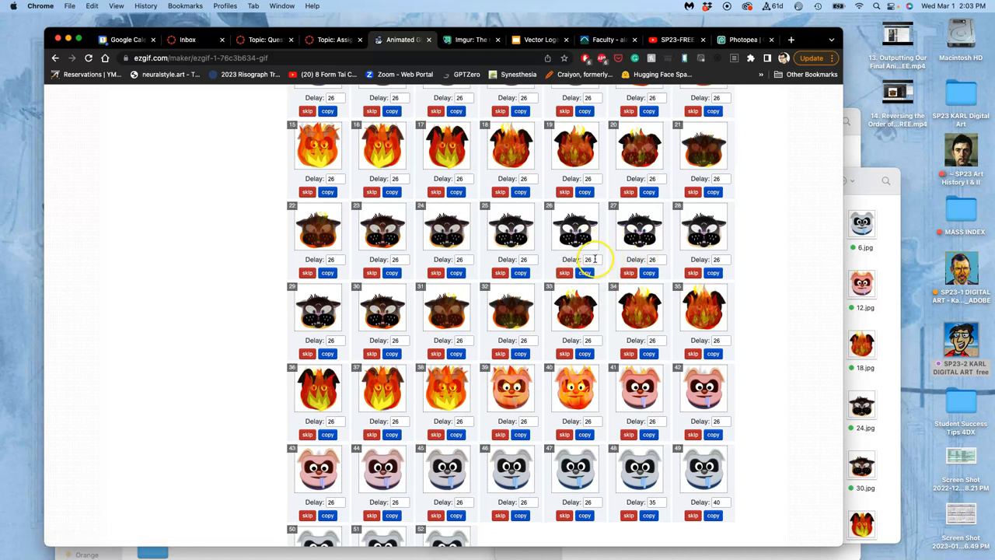
left_click(588, 259)
type("40")
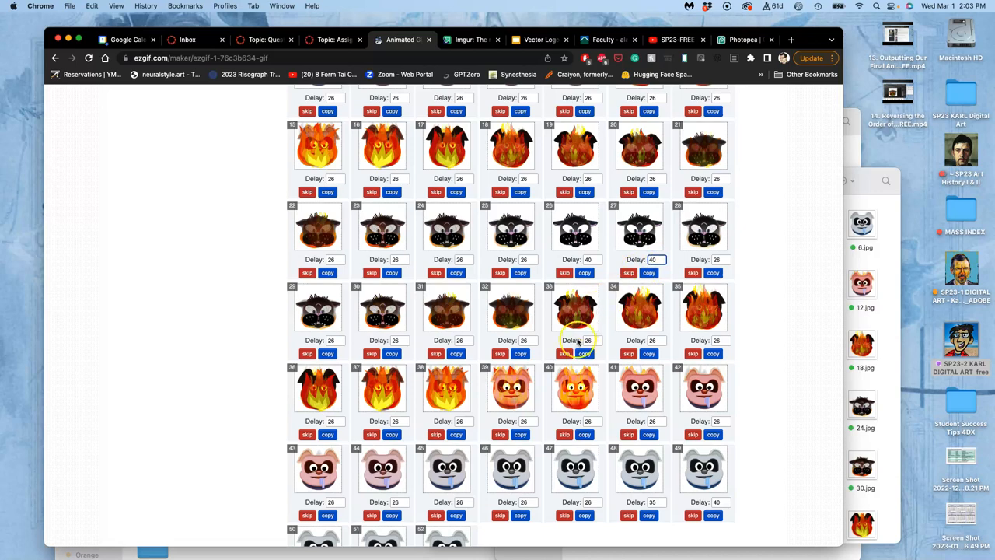
left_click(314, 262)
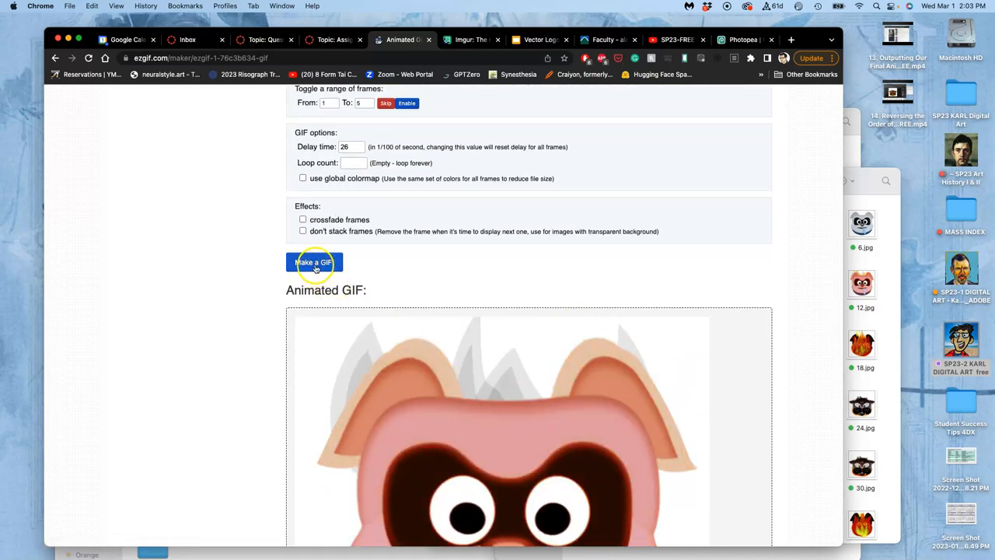
left_click(314, 262)
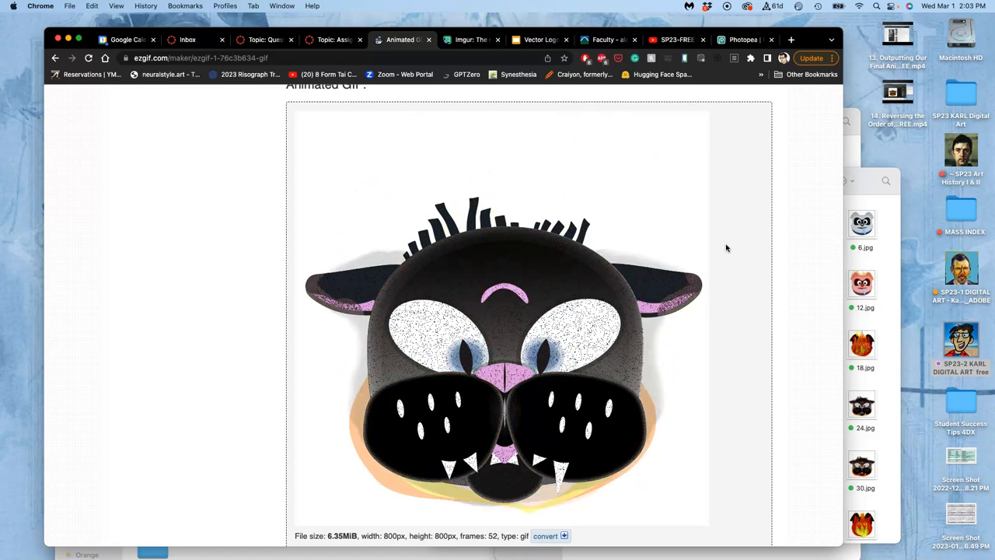
Step: Save the generated GIF to the Desktop as 'SP23 Karl Assign 3.gif'
scroll("down", 3)
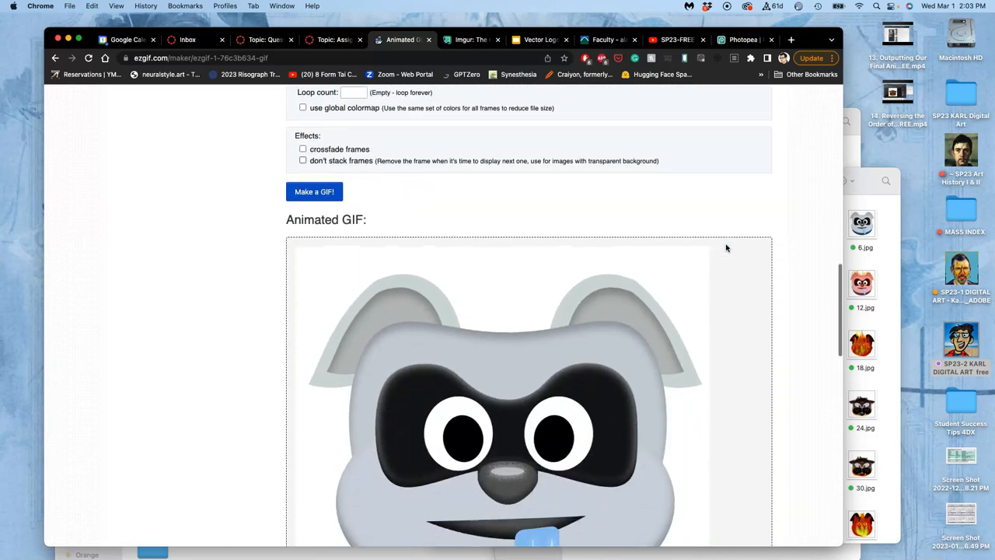
scroll("down", 3)
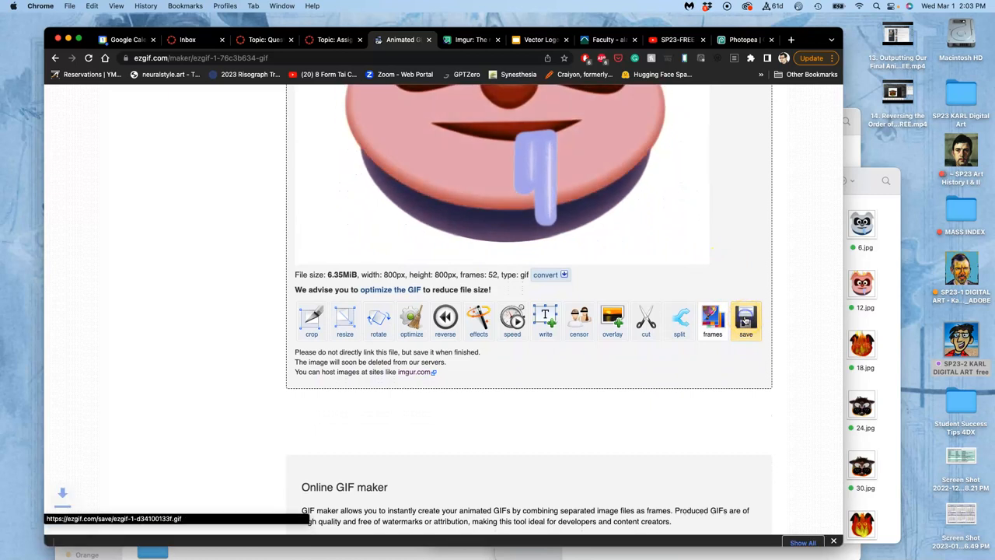
left_click(745, 319)
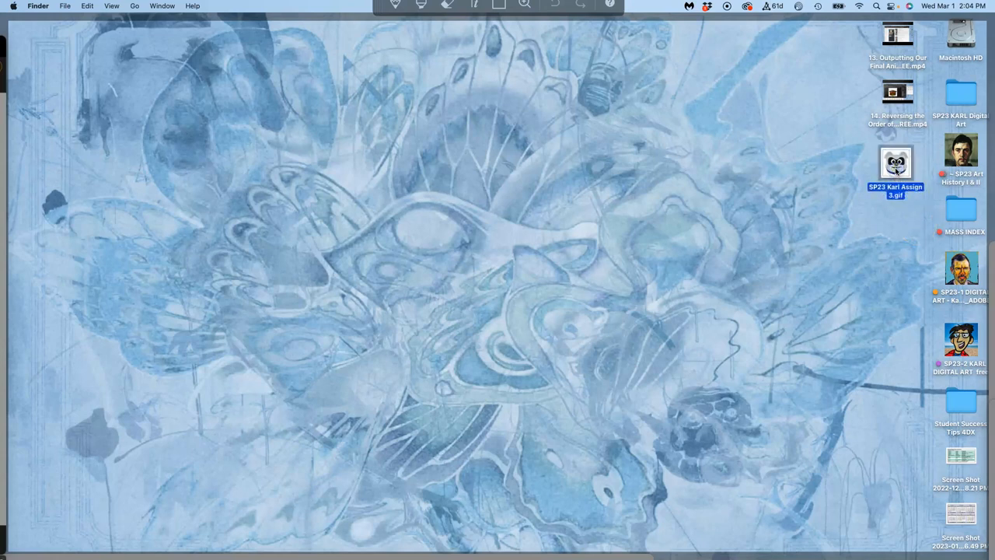
Step: Open the saved 'SP23 Karl Assign 3.gif' in Safari via Open With
right_click(895, 163)
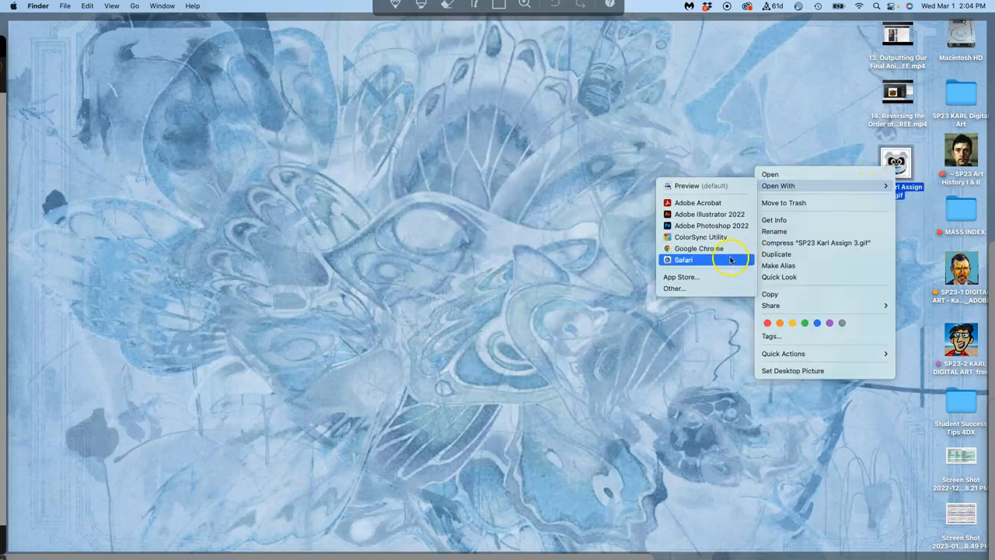
left_click(684, 259)
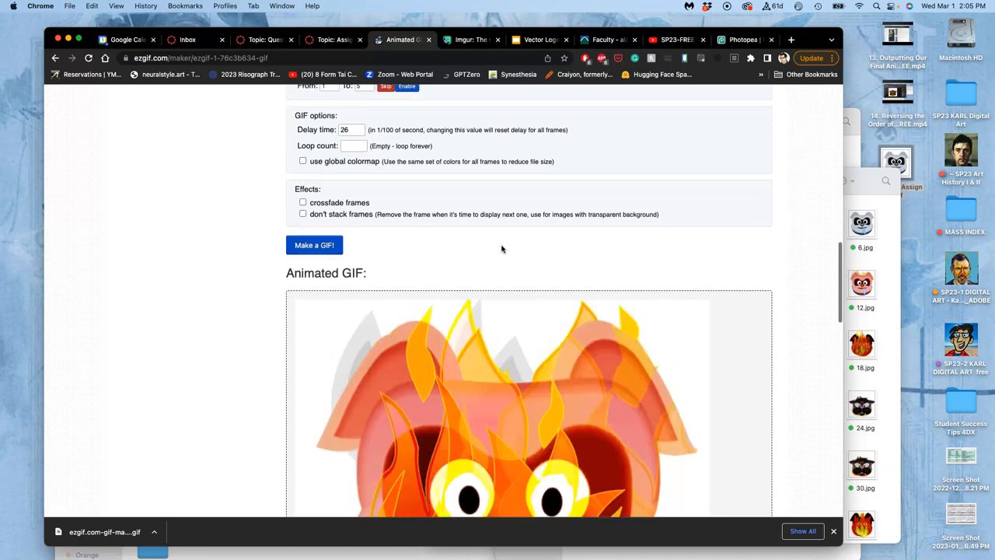
Step: Try building with crossfade frames on, hitting the 30-frame limit error
left_click(302, 203)
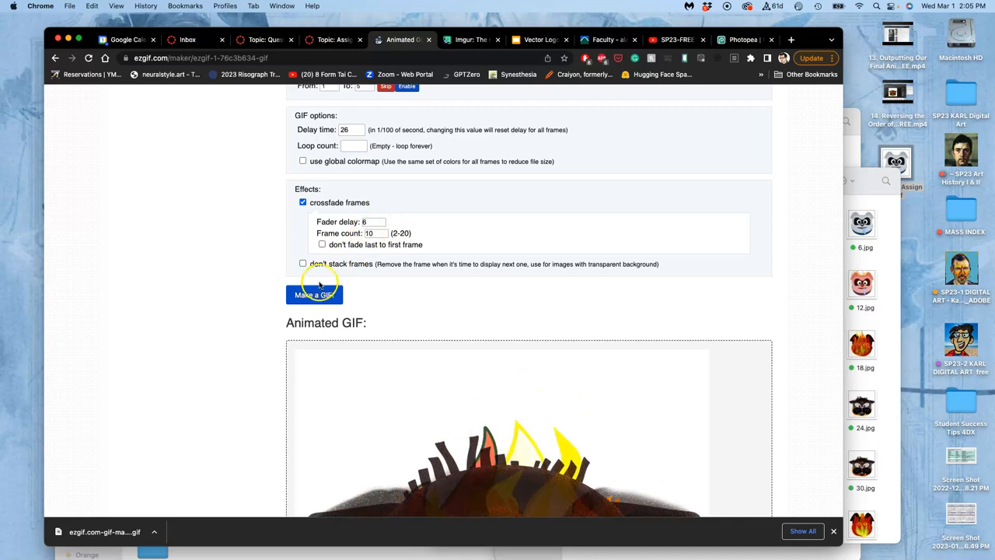
left_click(315, 295)
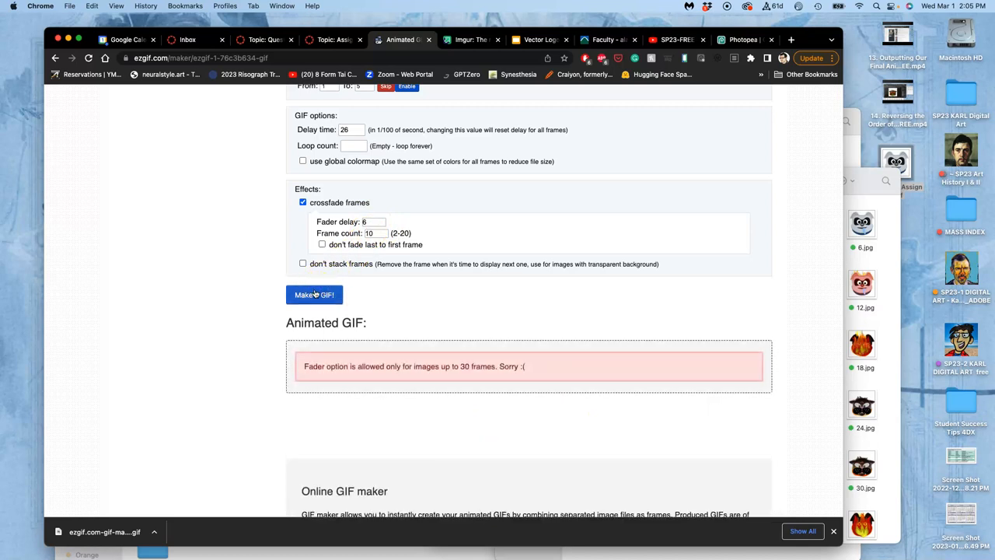
mouse_move(380, 275)
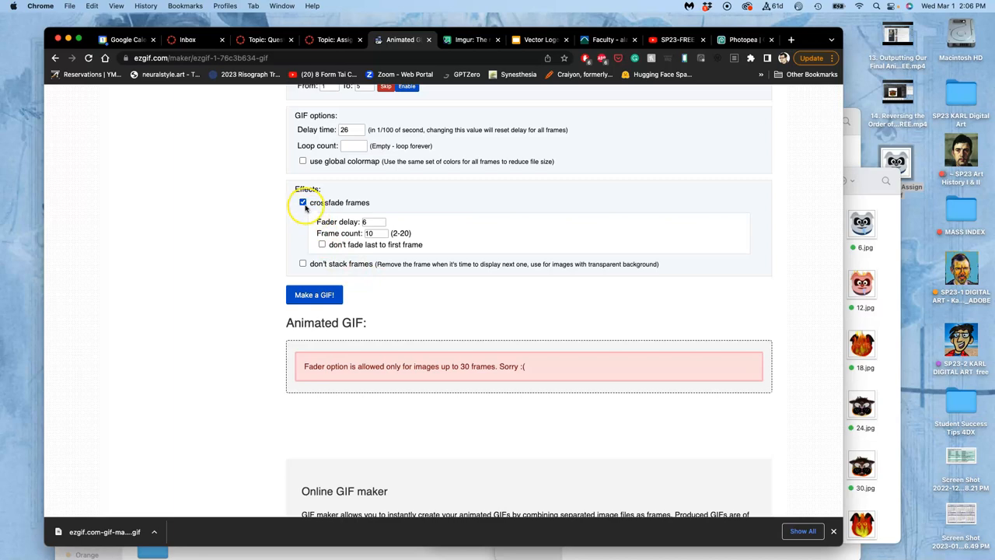
scroll("down", 3)
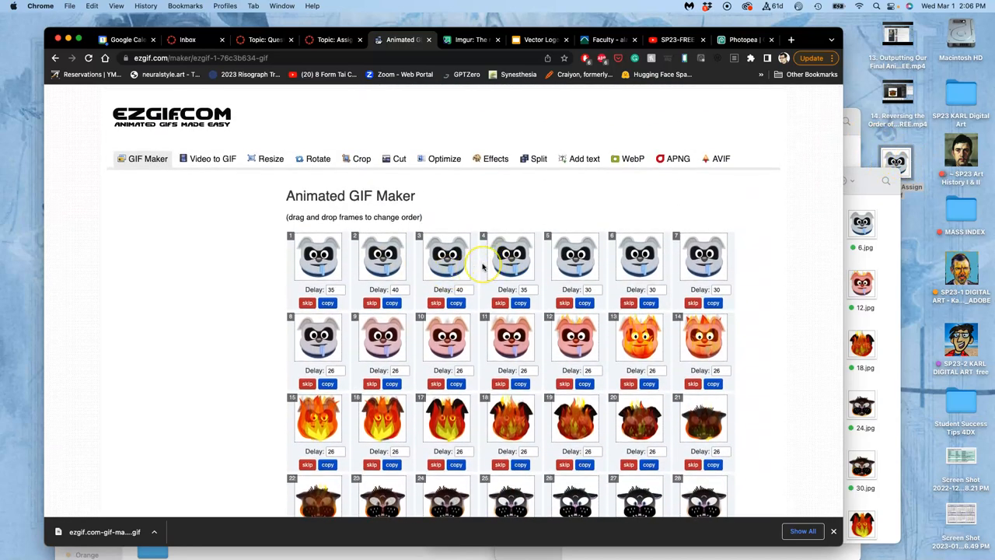
Step: Rebuild the 52-frame GIF with crossfading off and send the result to ezgif's optimizer
scroll("down", 3)
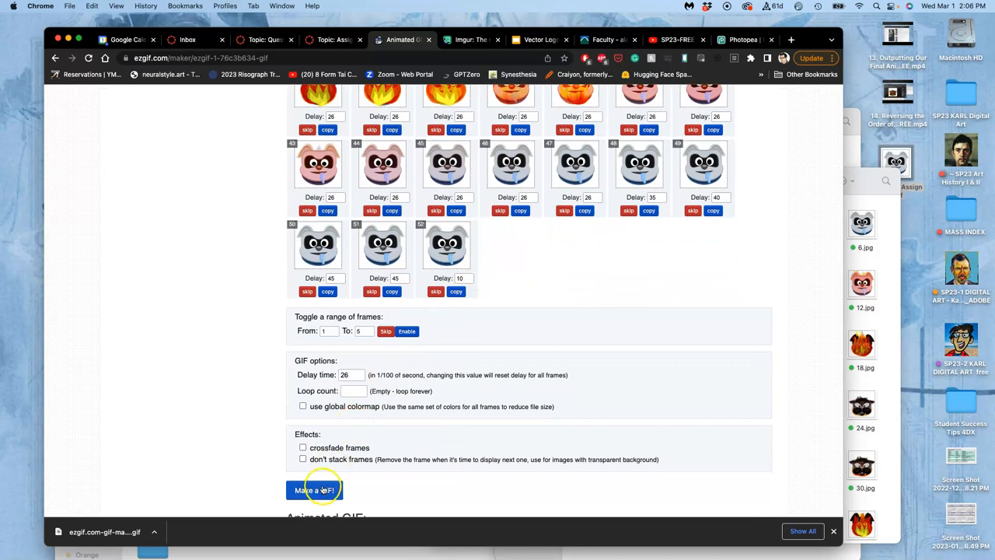
left_click(314, 490)
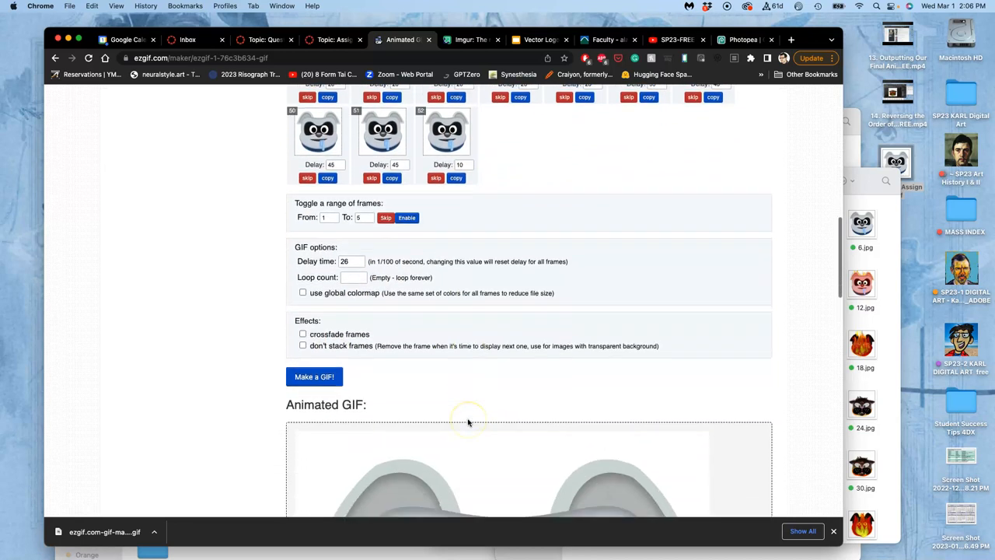
scroll("down", 3)
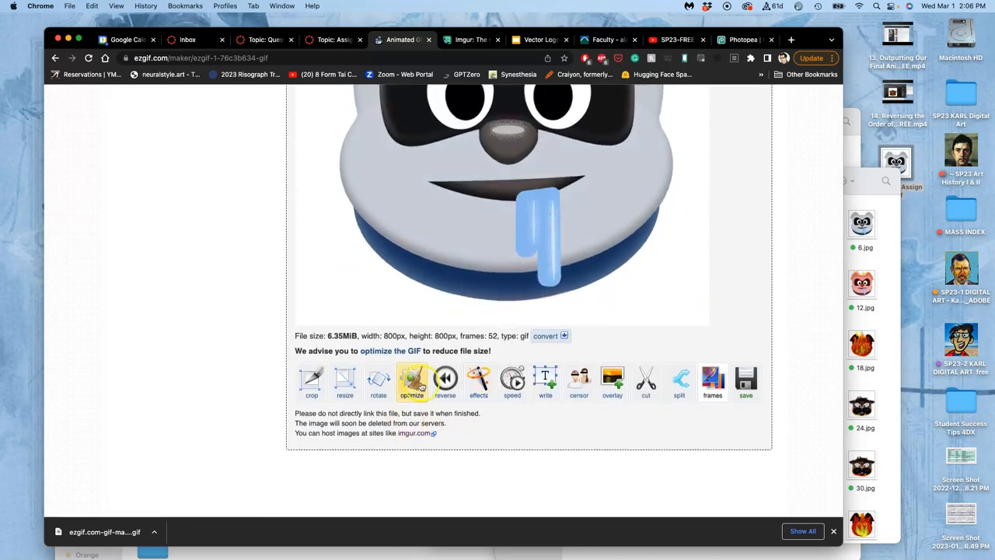
left_click(412, 381)
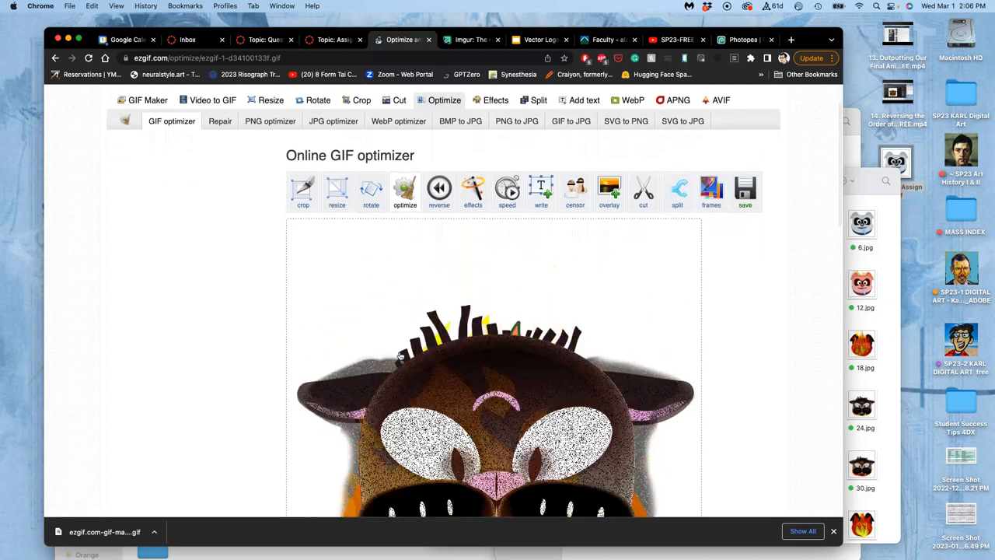
Step: Make the GIF play forward then back with ezgif's reverse tool, giving 102 frames at 12.56 MiB
left_click(439, 190)
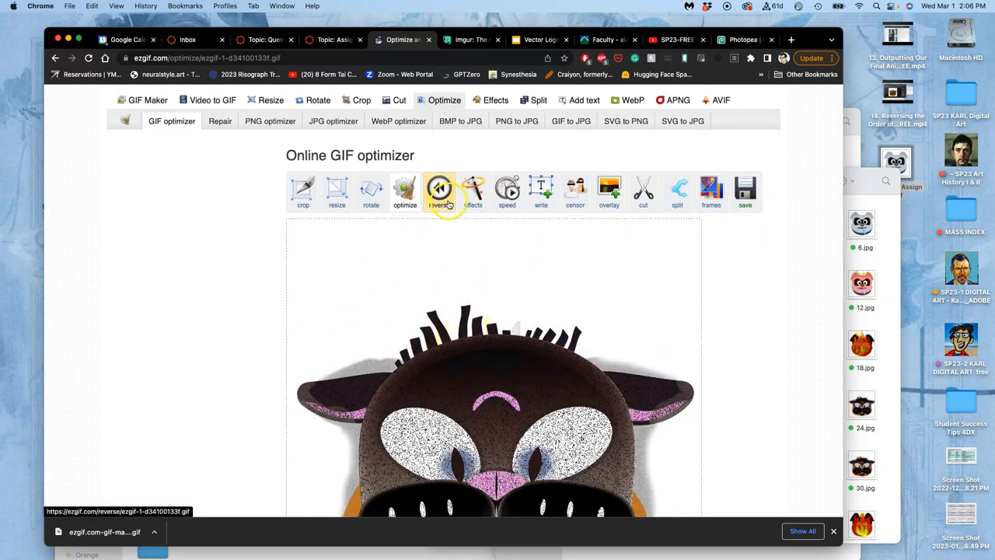
left_click(439, 190)
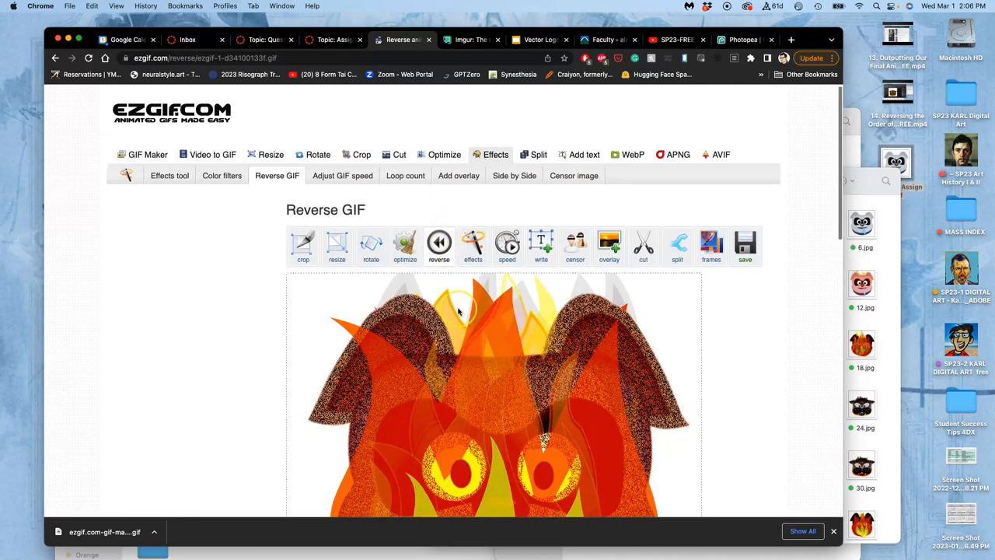
scroll("down", 3)
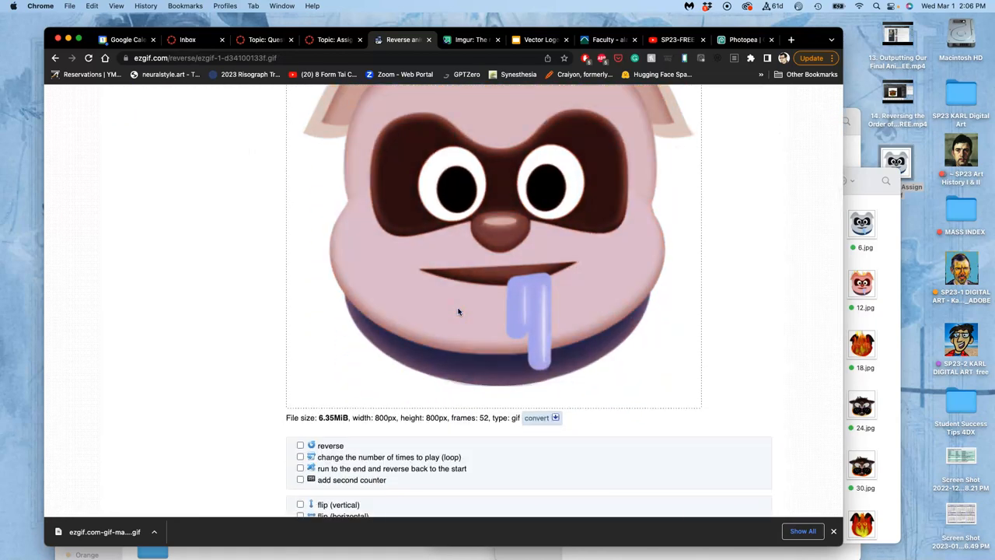
left_click(300, 445)
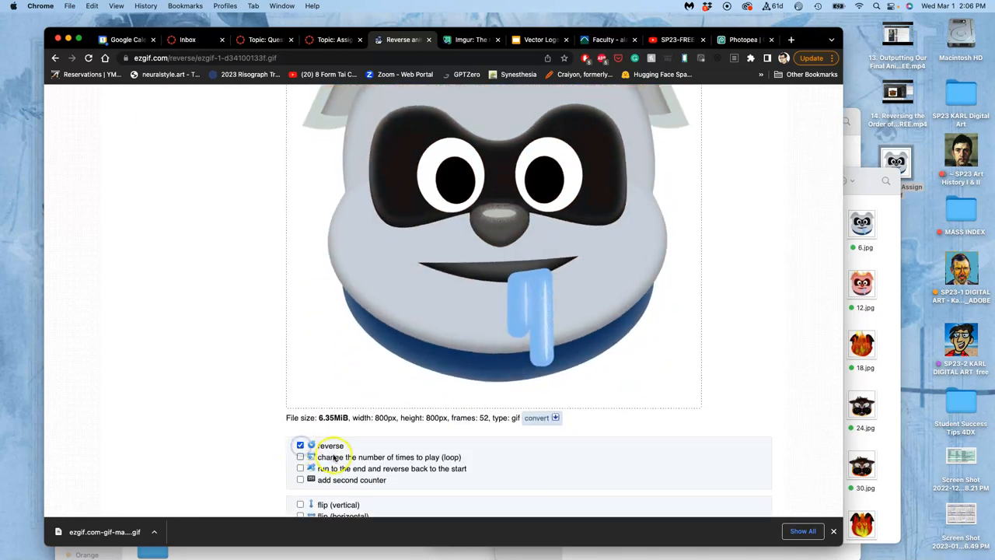
scroll("down", 3)
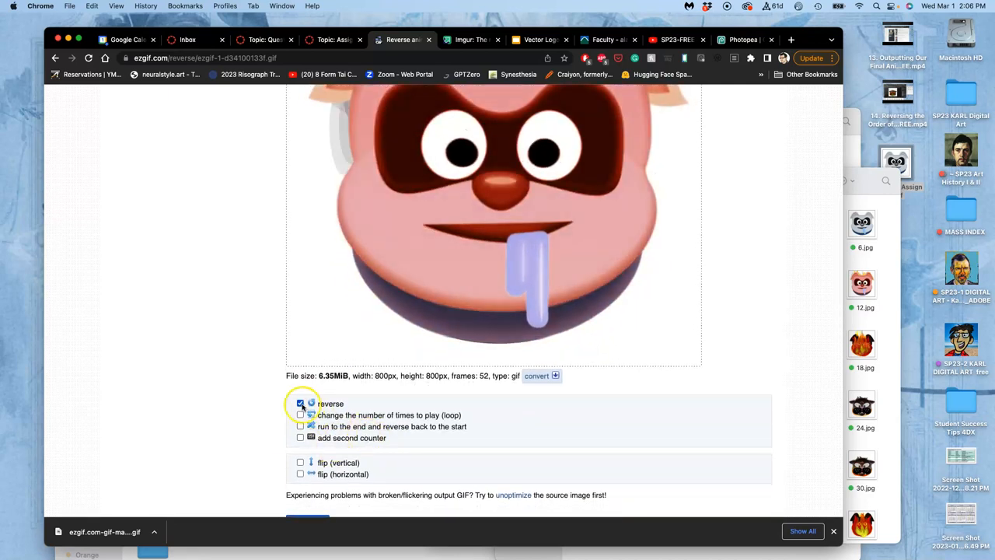
left_click(301, 404)
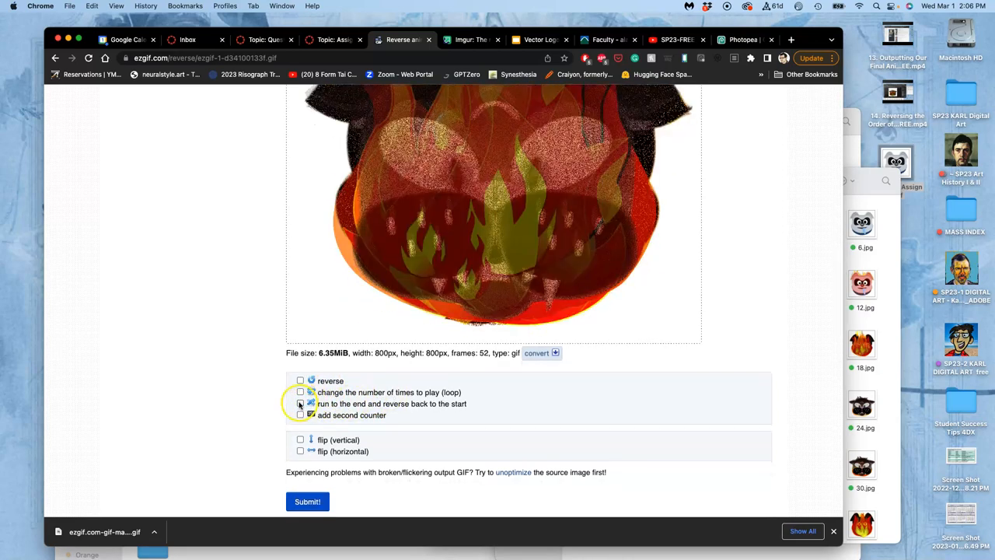
left_click(300, 403)
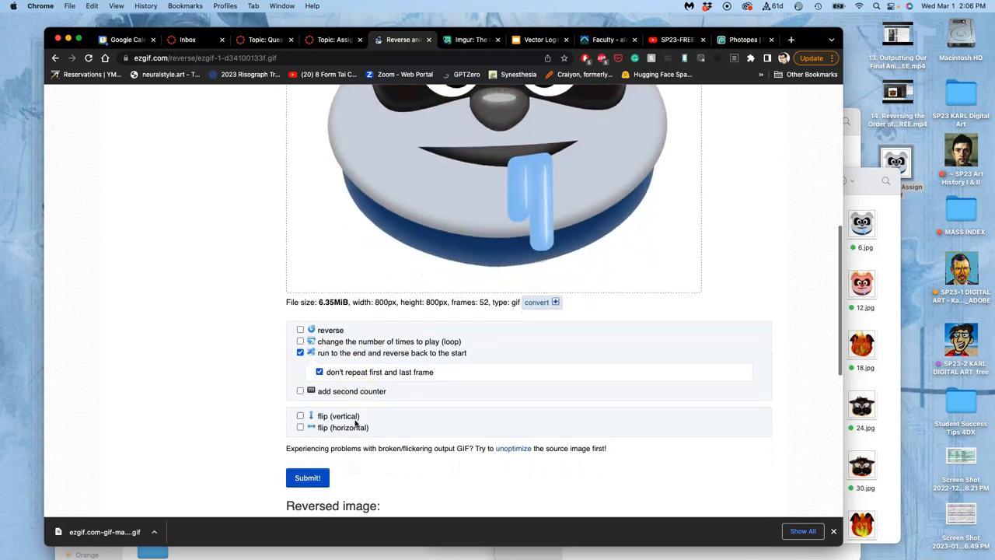
left_click(308, 477)
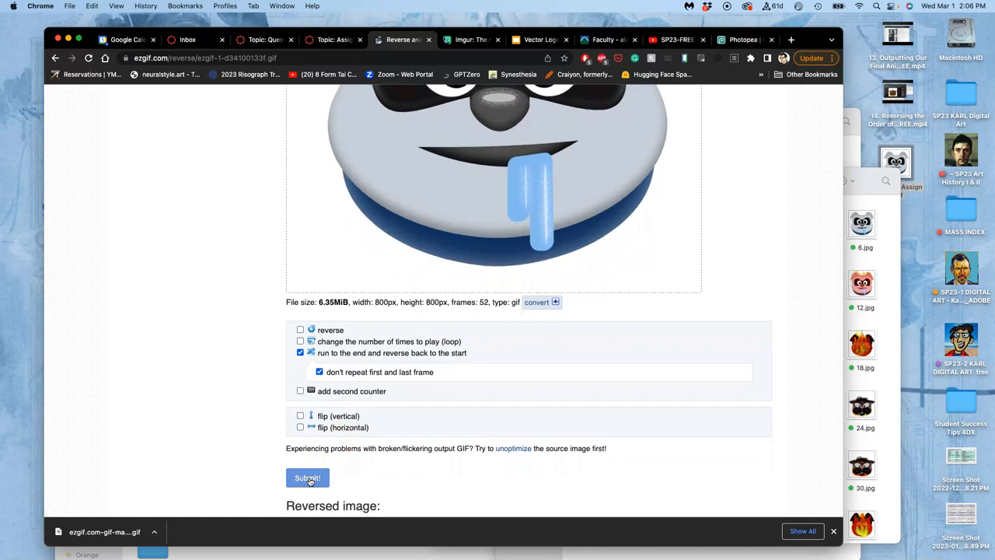
left_click(307, 477)
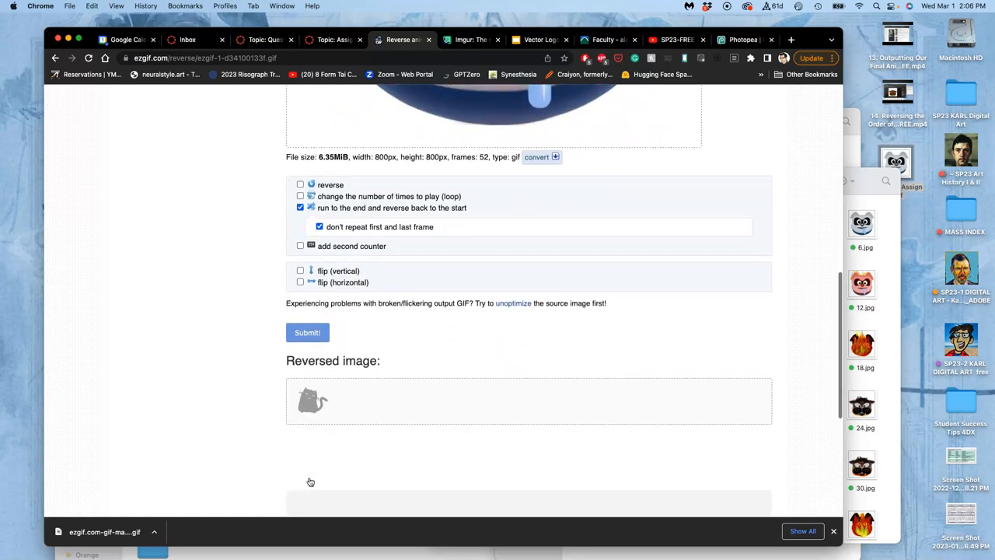
scroll("down", 3)
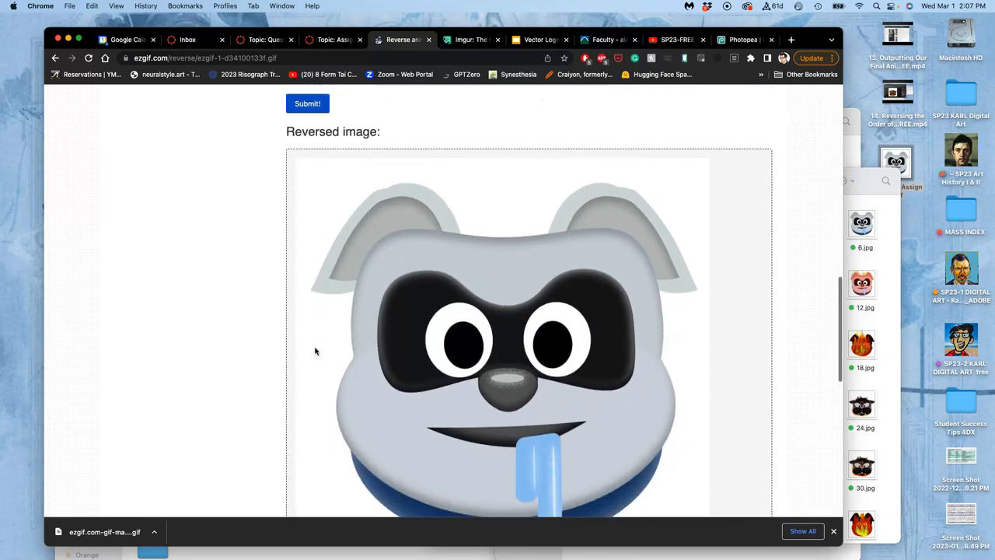
scroll("down", 3)
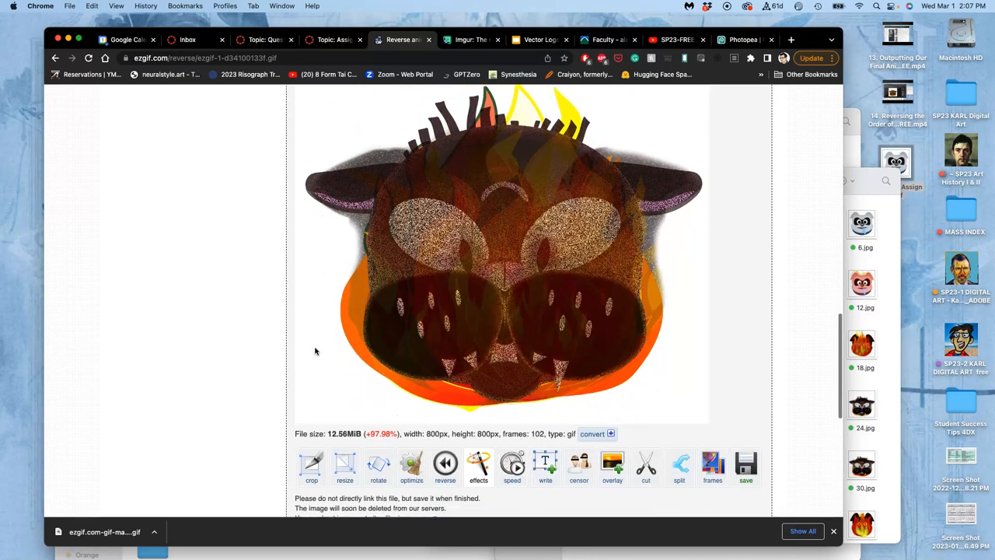
Step: Download the ping-pong GIF, check its 6.7 MB size in Downloads, and return to Canvas
scroll("down", 3)
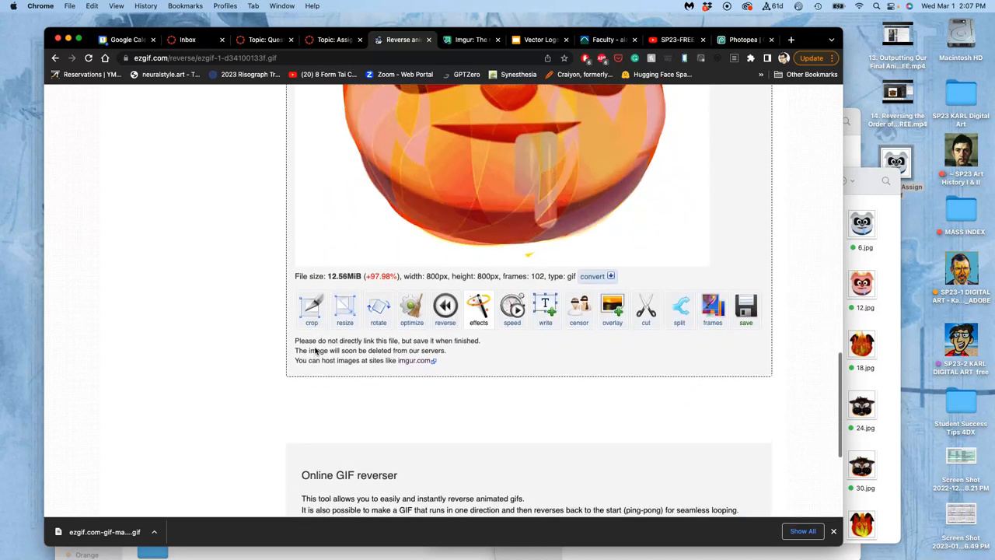
left_click(746, 310)
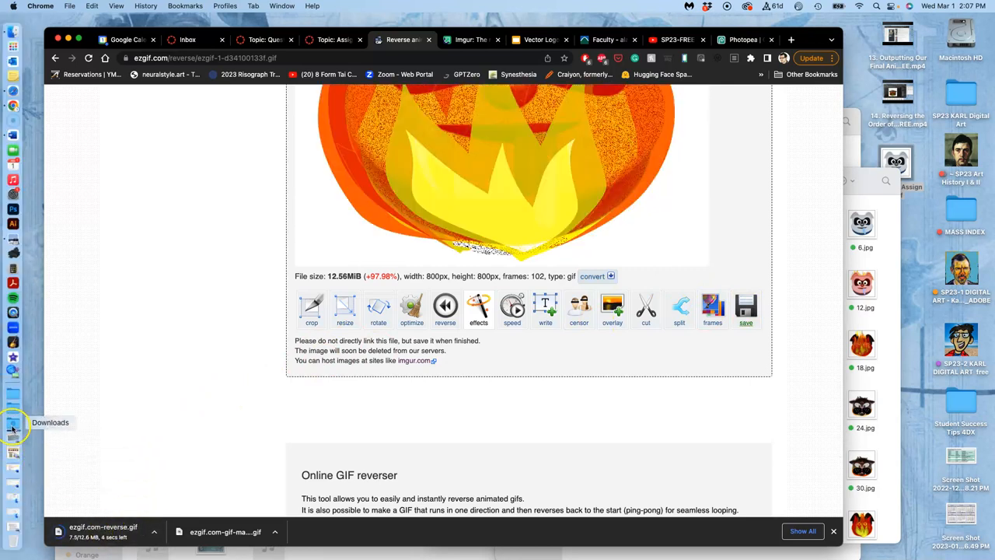
left_click(13, 426)
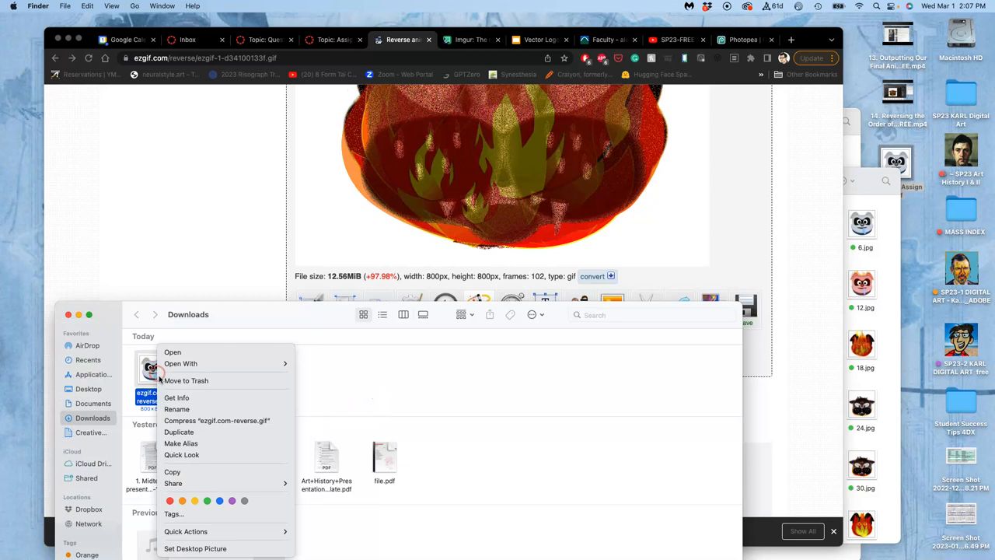
left_click(177, 397)
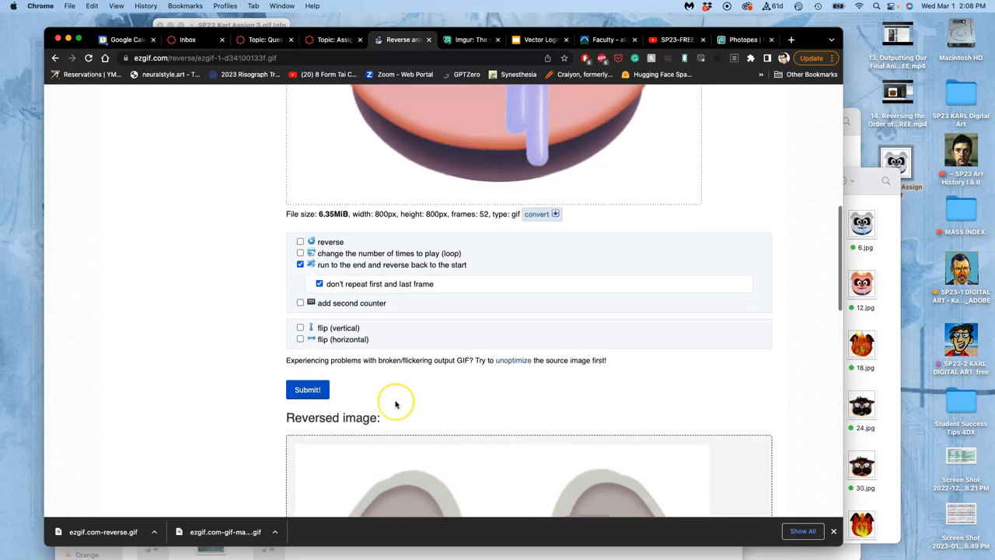
left_click(307, 390)
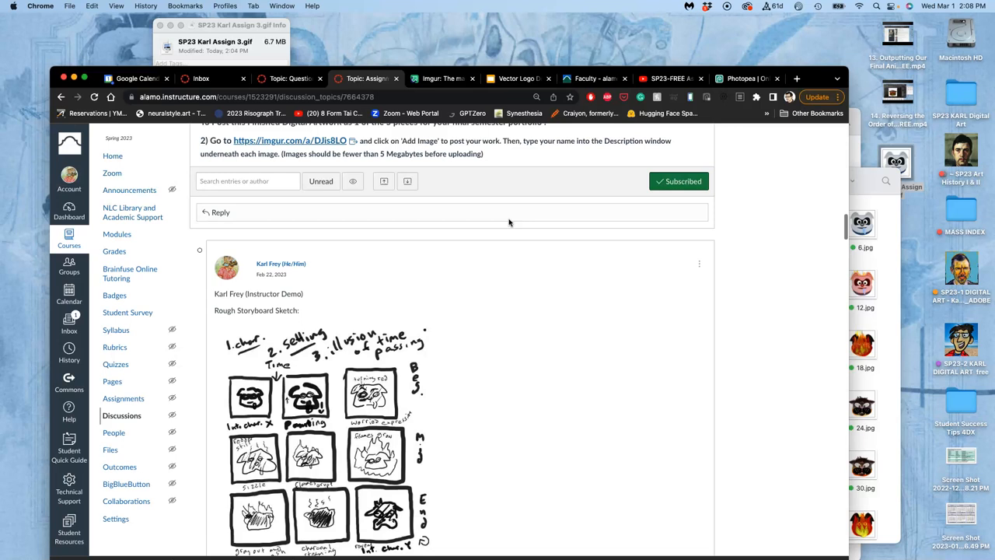
Step: Change the post caption from 'Final test' to 'Final GIF Animation' and close developer tools
scroll("down", 3)
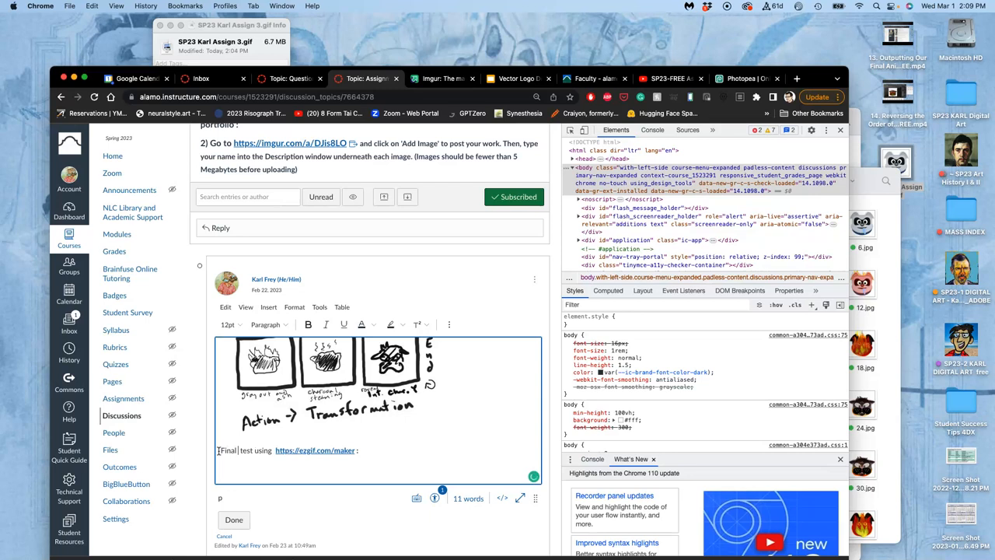
type("GIF Animation")
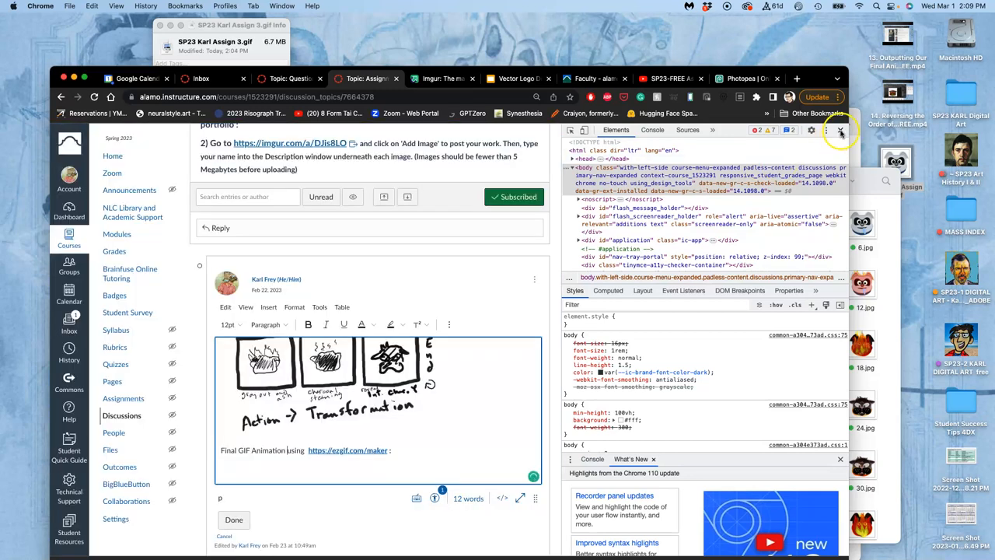
left_click(840, 130)
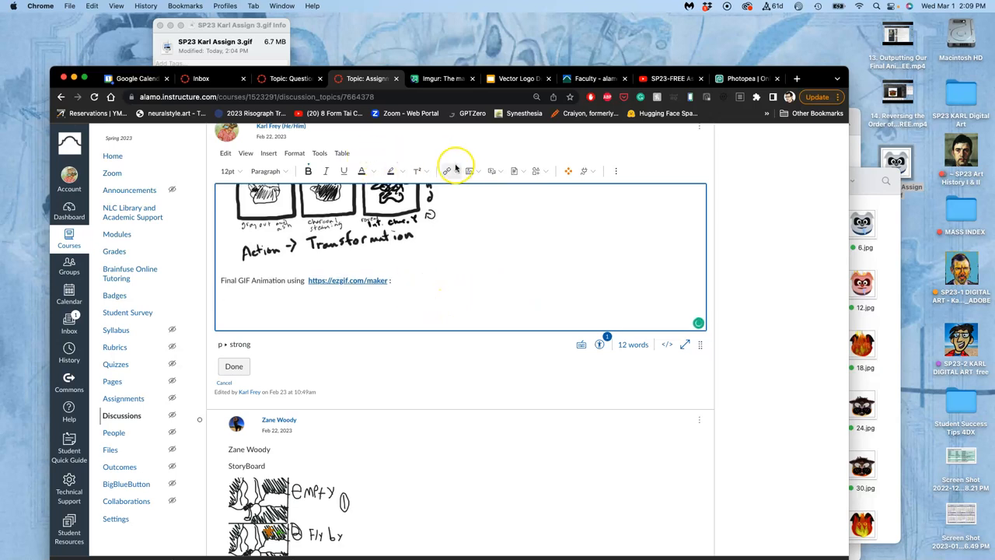
Step: Upload SP23 Karl Assign 3.gif into the post through the Images upload dialog
left_click(447, 170)
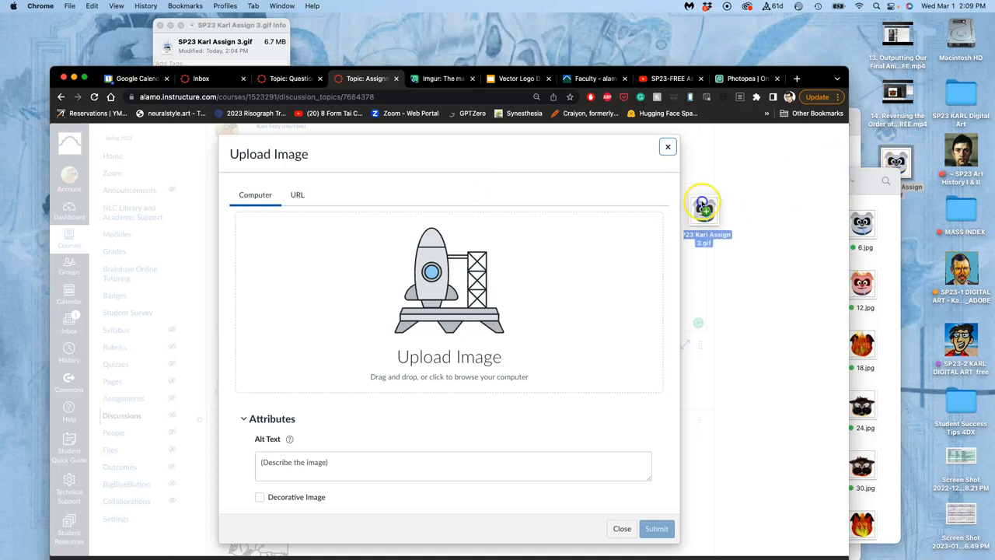
left_click_drag(704, 206, 448, 311)
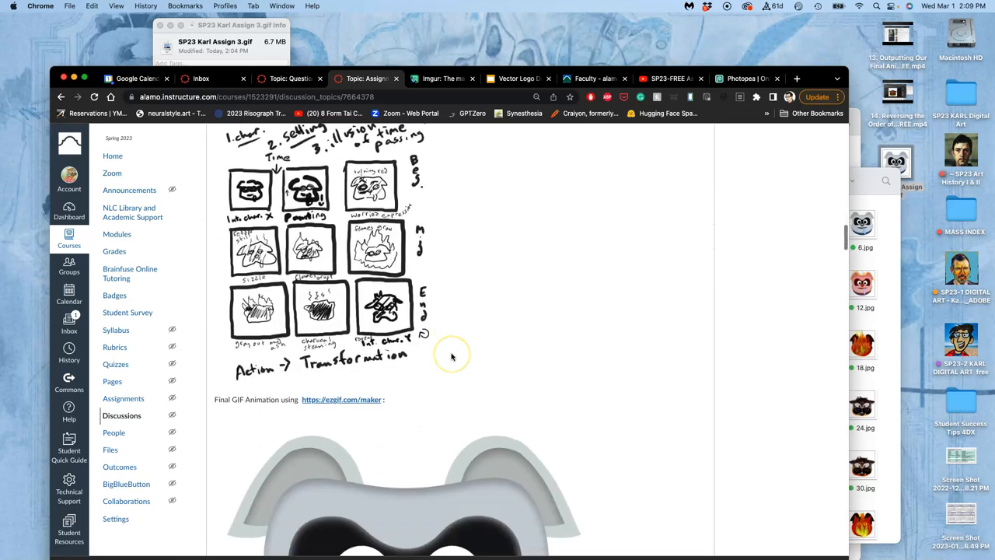
scroll("down", 3)
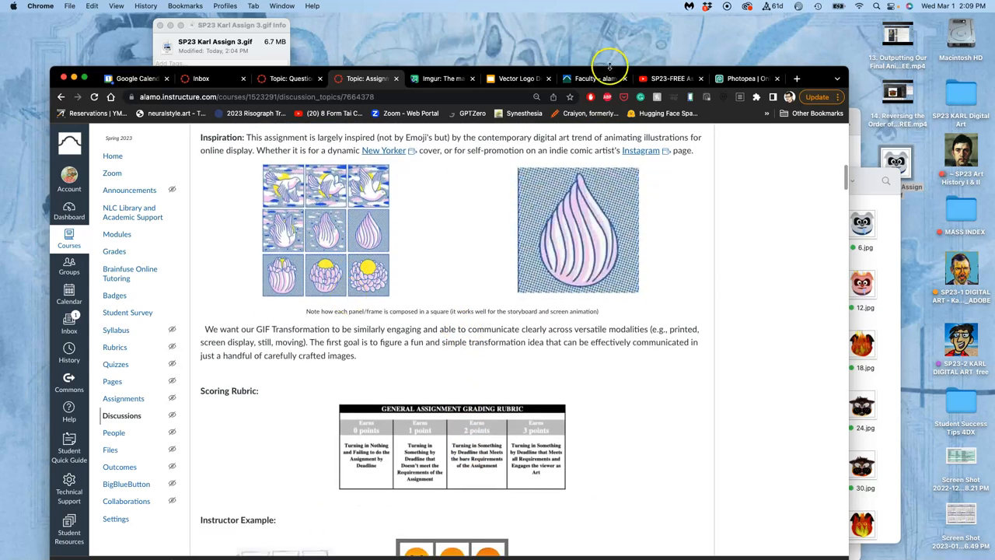
Step: In Photopea, start saving the dog storyboard document through File > Save More > PSD/PSB
left_click(743, 77)
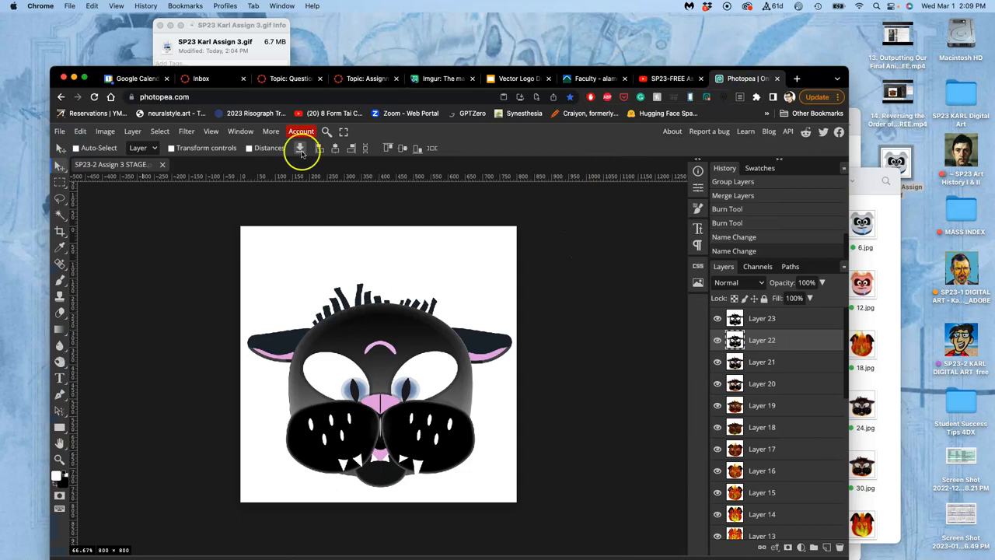
left_click(60, 130)
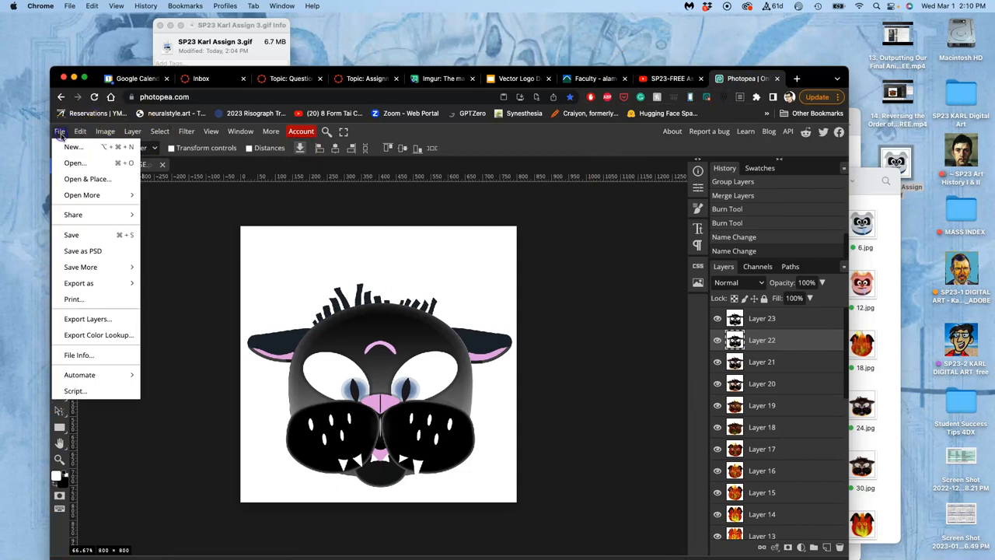
mouse_move(80, 266)
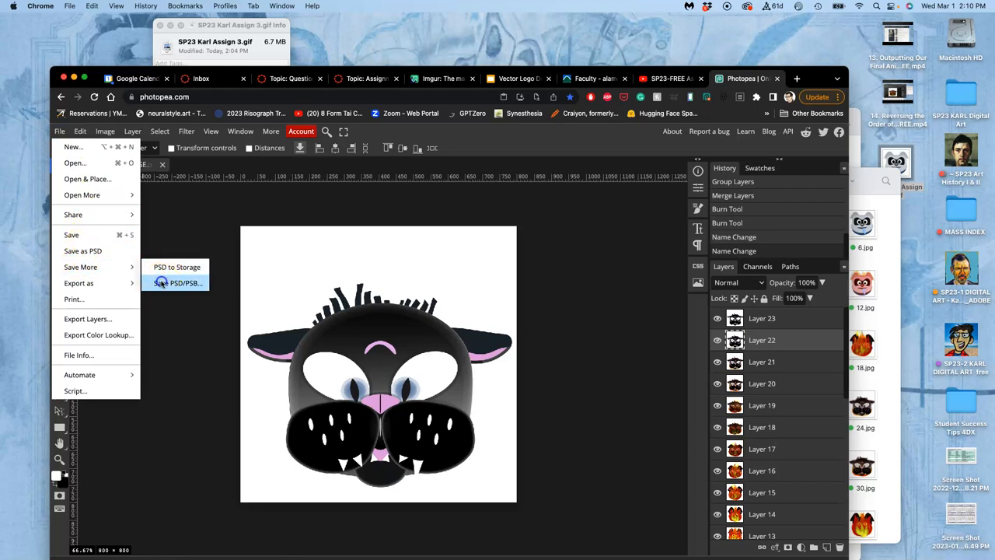
left_click(177, 283)
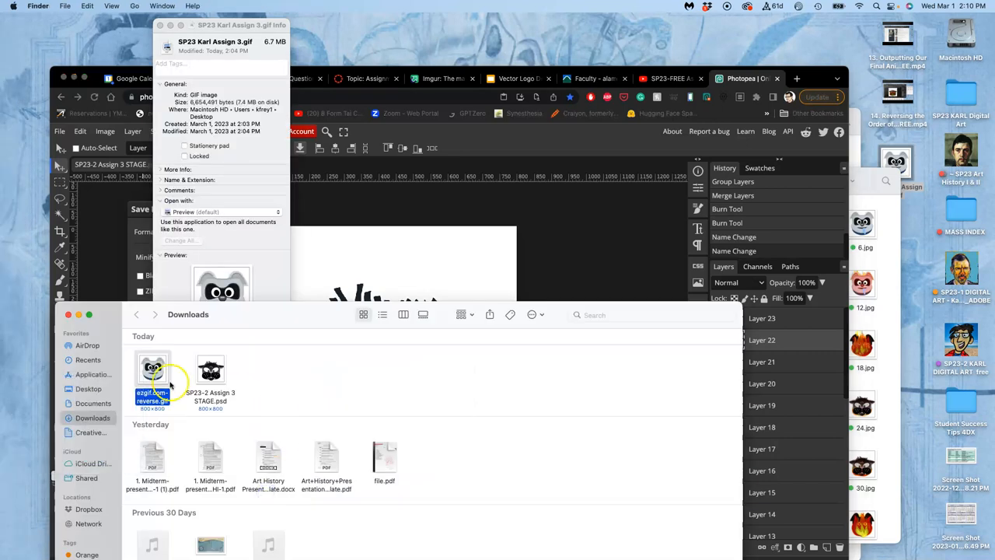
Step: Close the stage document and the YouTube playlist tab, leaving Photopea's start page
left_click(210, 370)
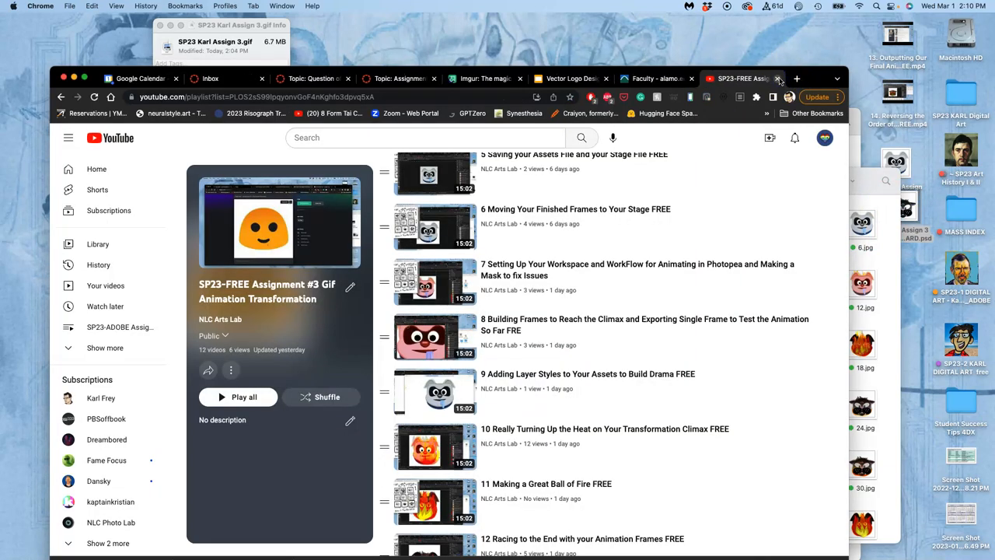
left_click(796, 78)
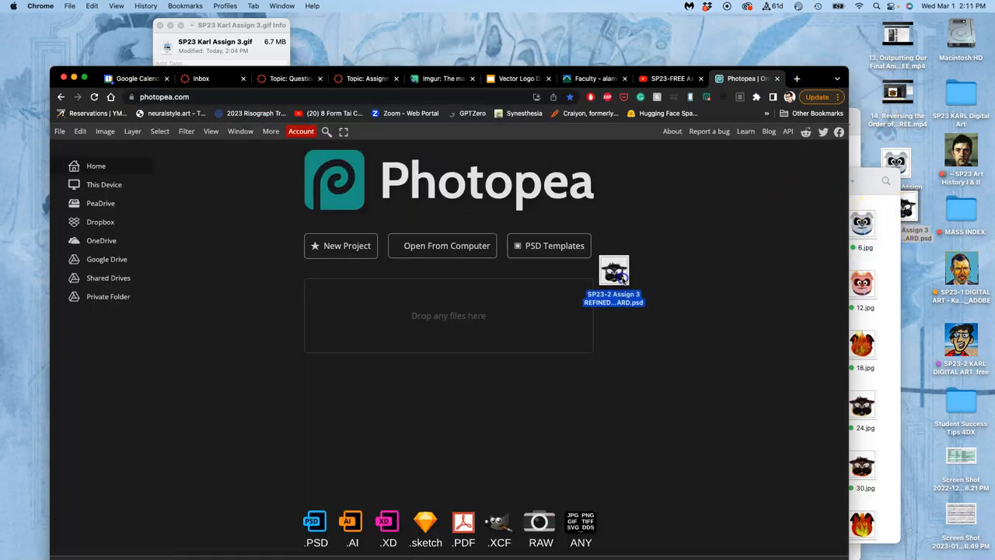
Step: Open the REFINED storyboard PSD and drag guides onto the dog frame's edges
double_click(614, 274)
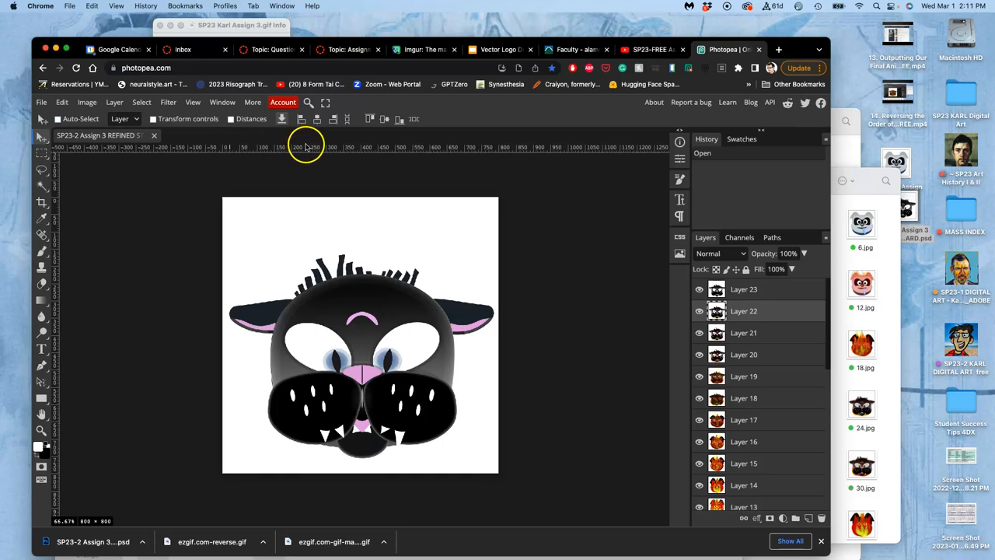
left_click_drag(305, 147, 305, 199)
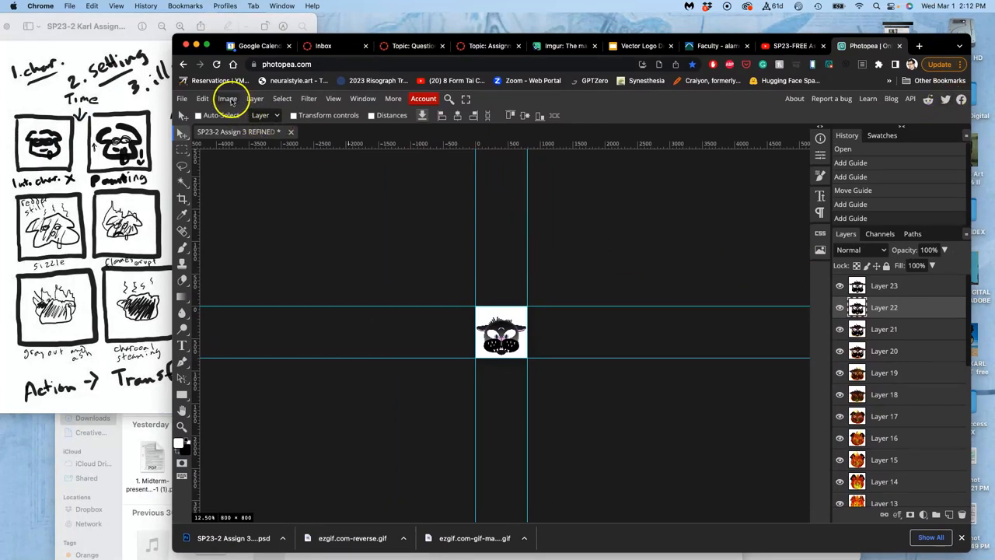
Step: Enlarge the canvas to 30×40 inches (3000×4000 px) with a centre anchor
left_click(227, 98)
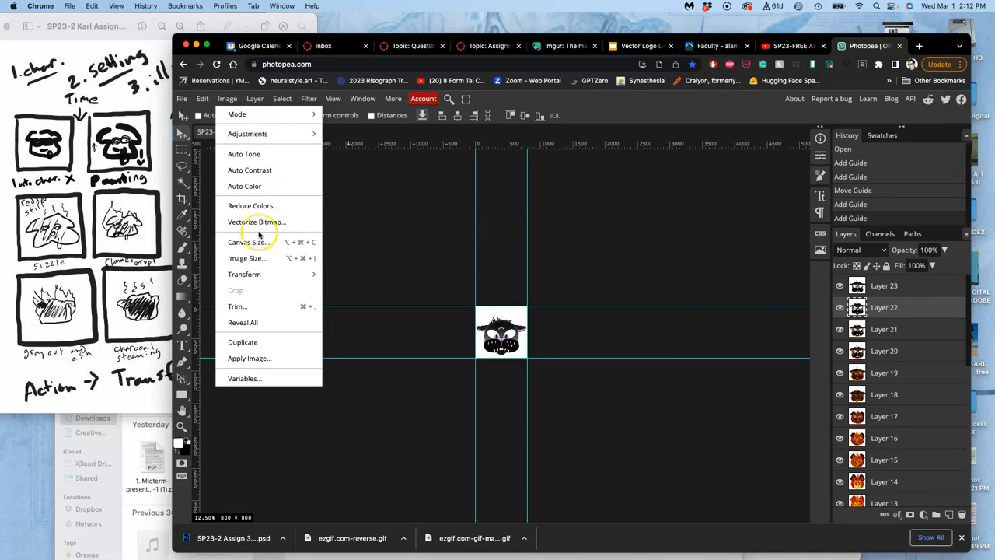
left_click(247, 242)
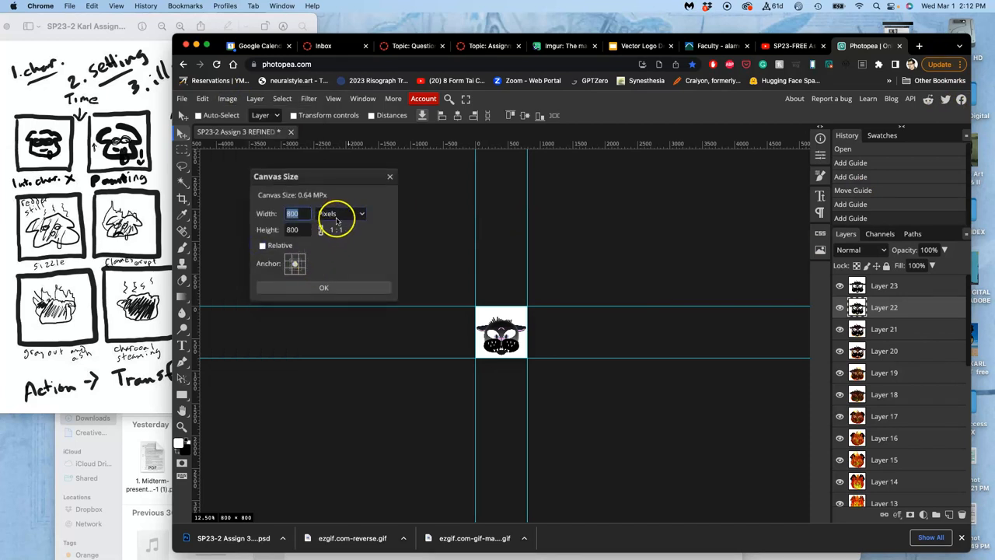
left_click(339, 213)
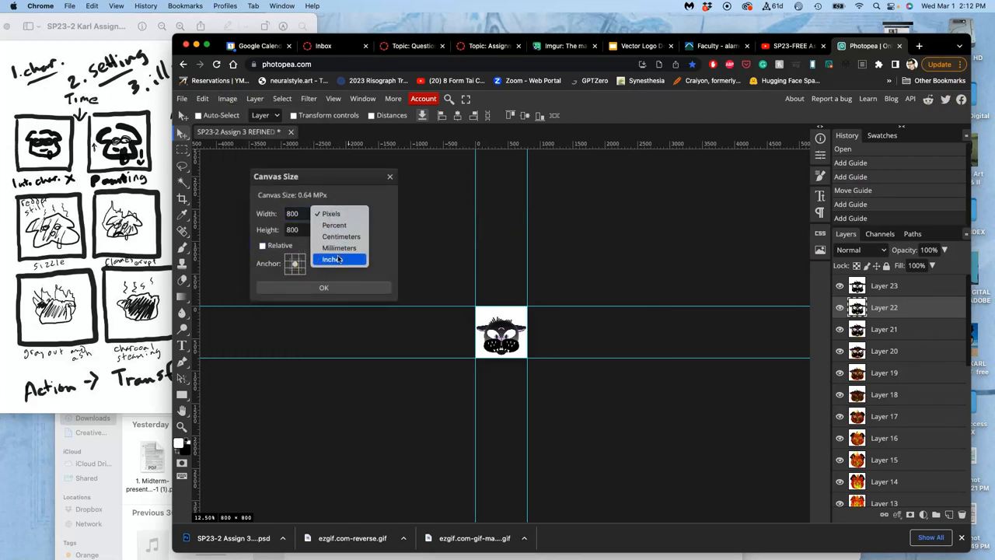
left_click(332, 259)
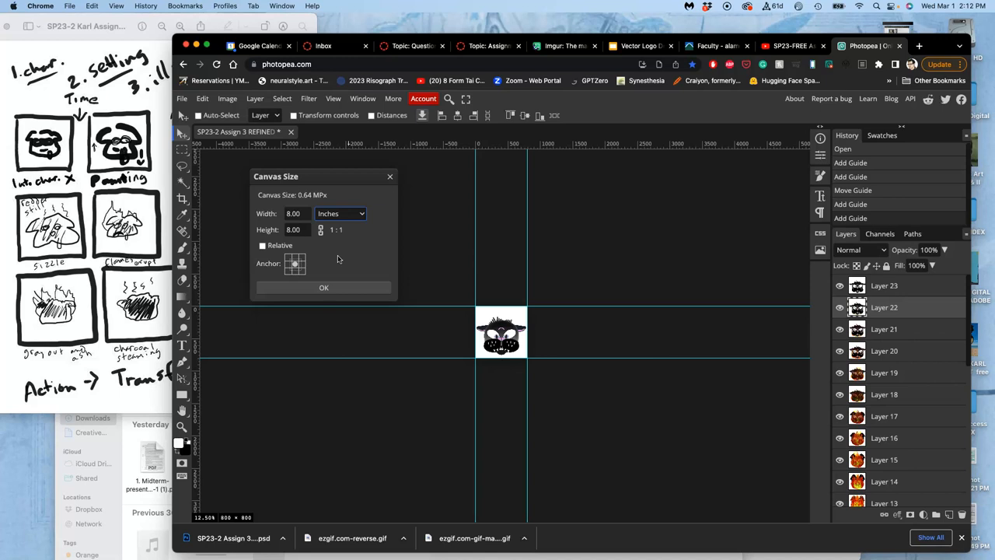
left_click(297, 213)
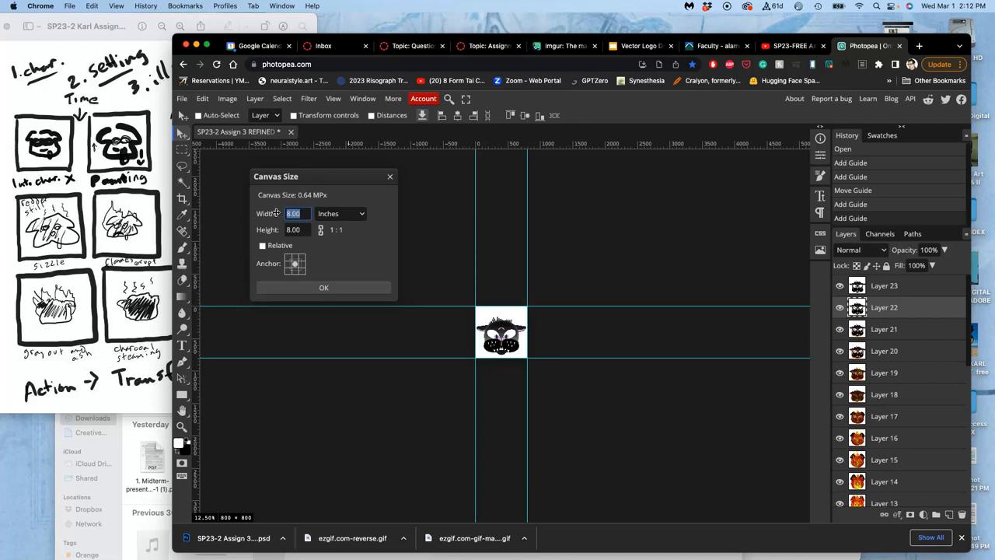
left_click(297, 229)
type("40")
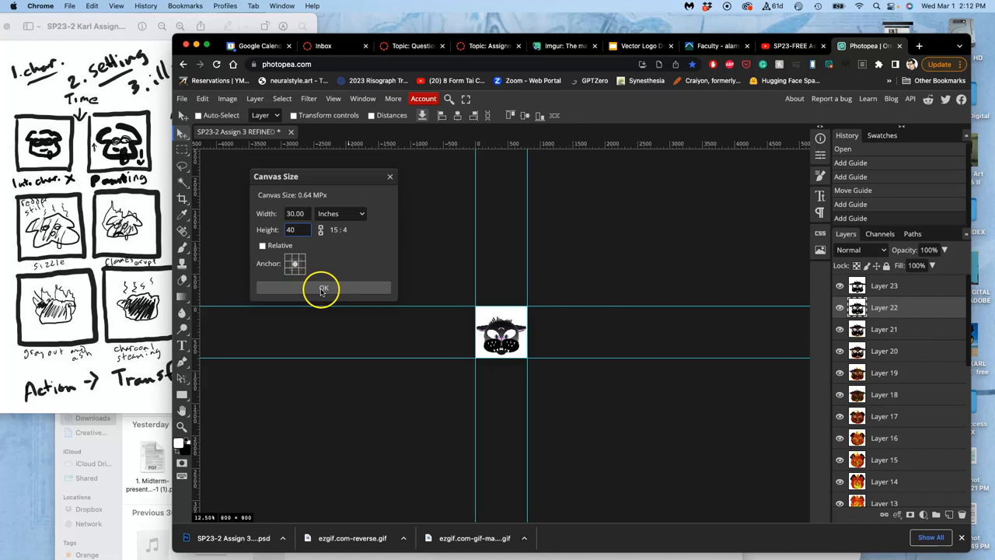
left_click(322, 288)
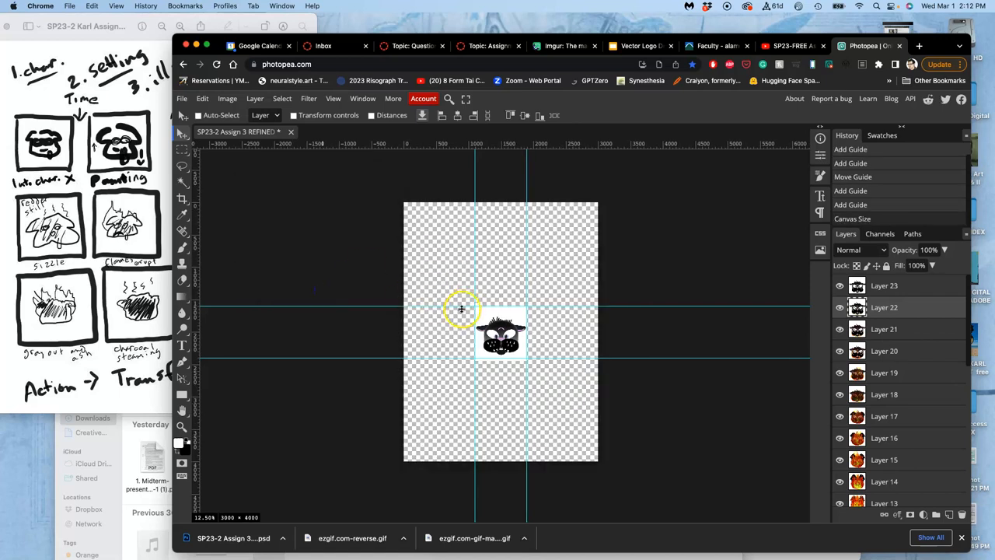